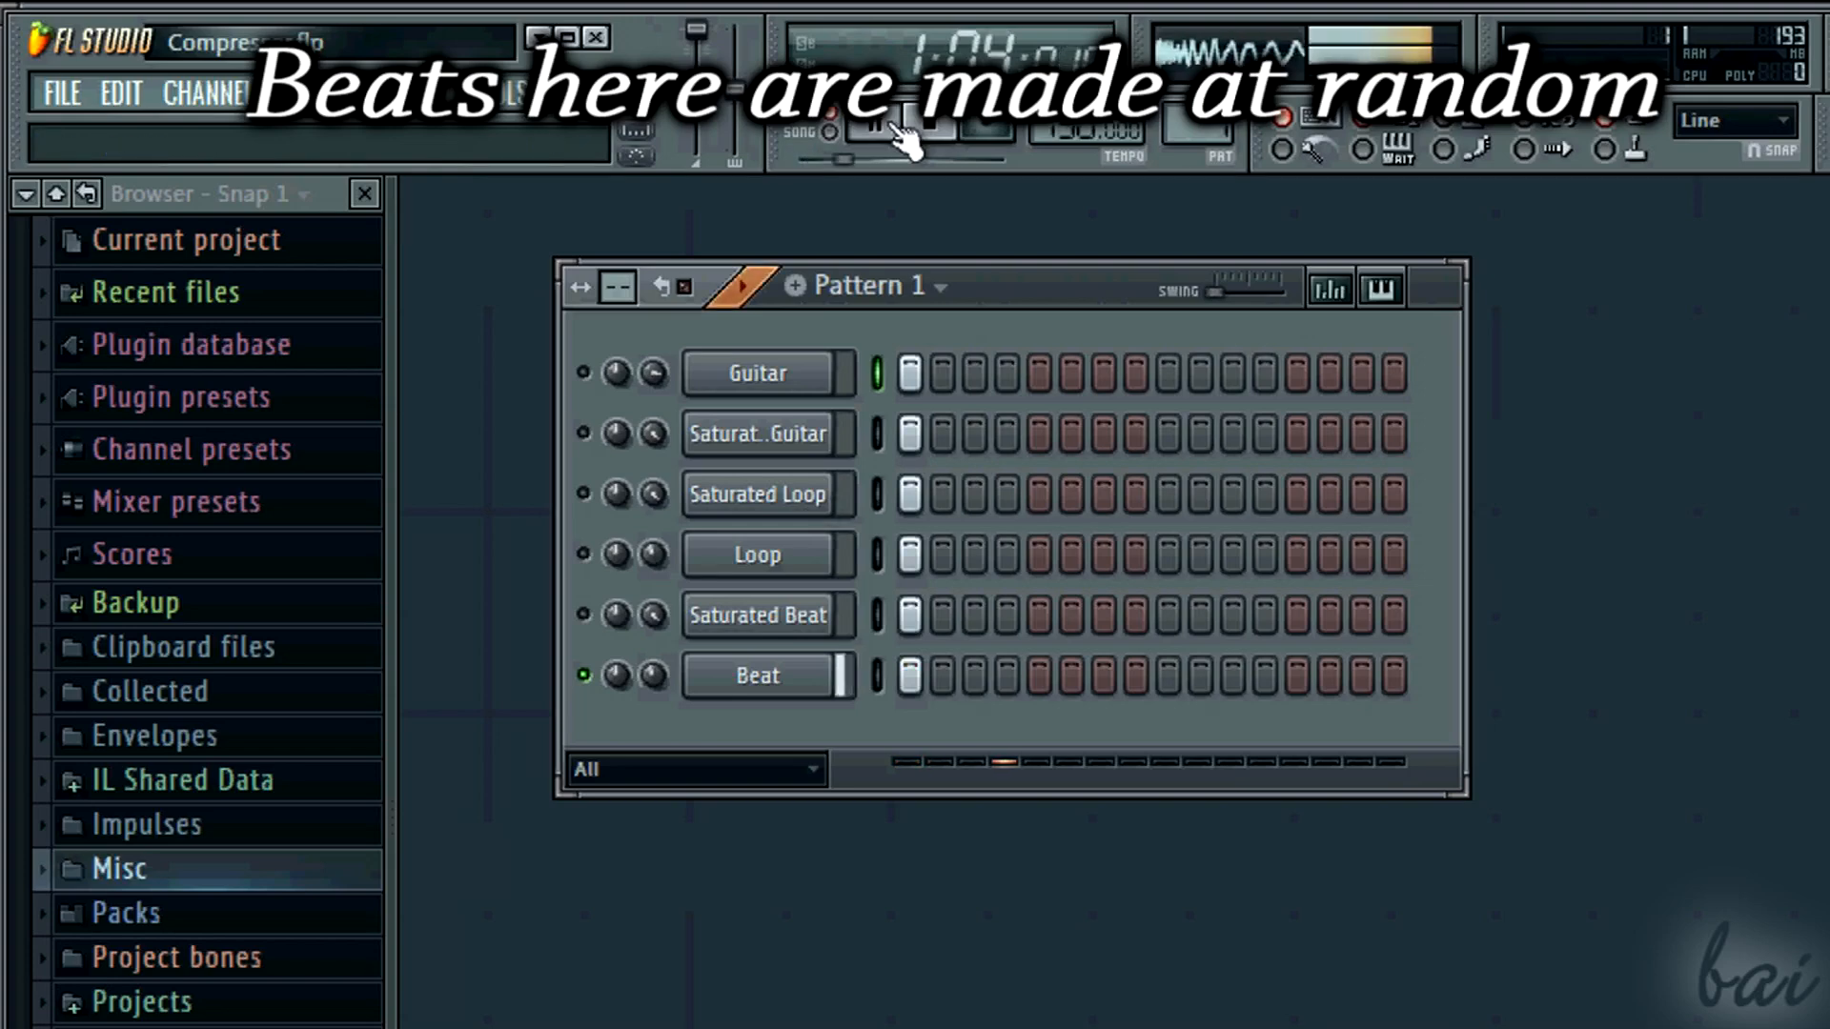
# - Start the pattern playing and bring the Mixer window to the front
pyautogui.click(873, 126)
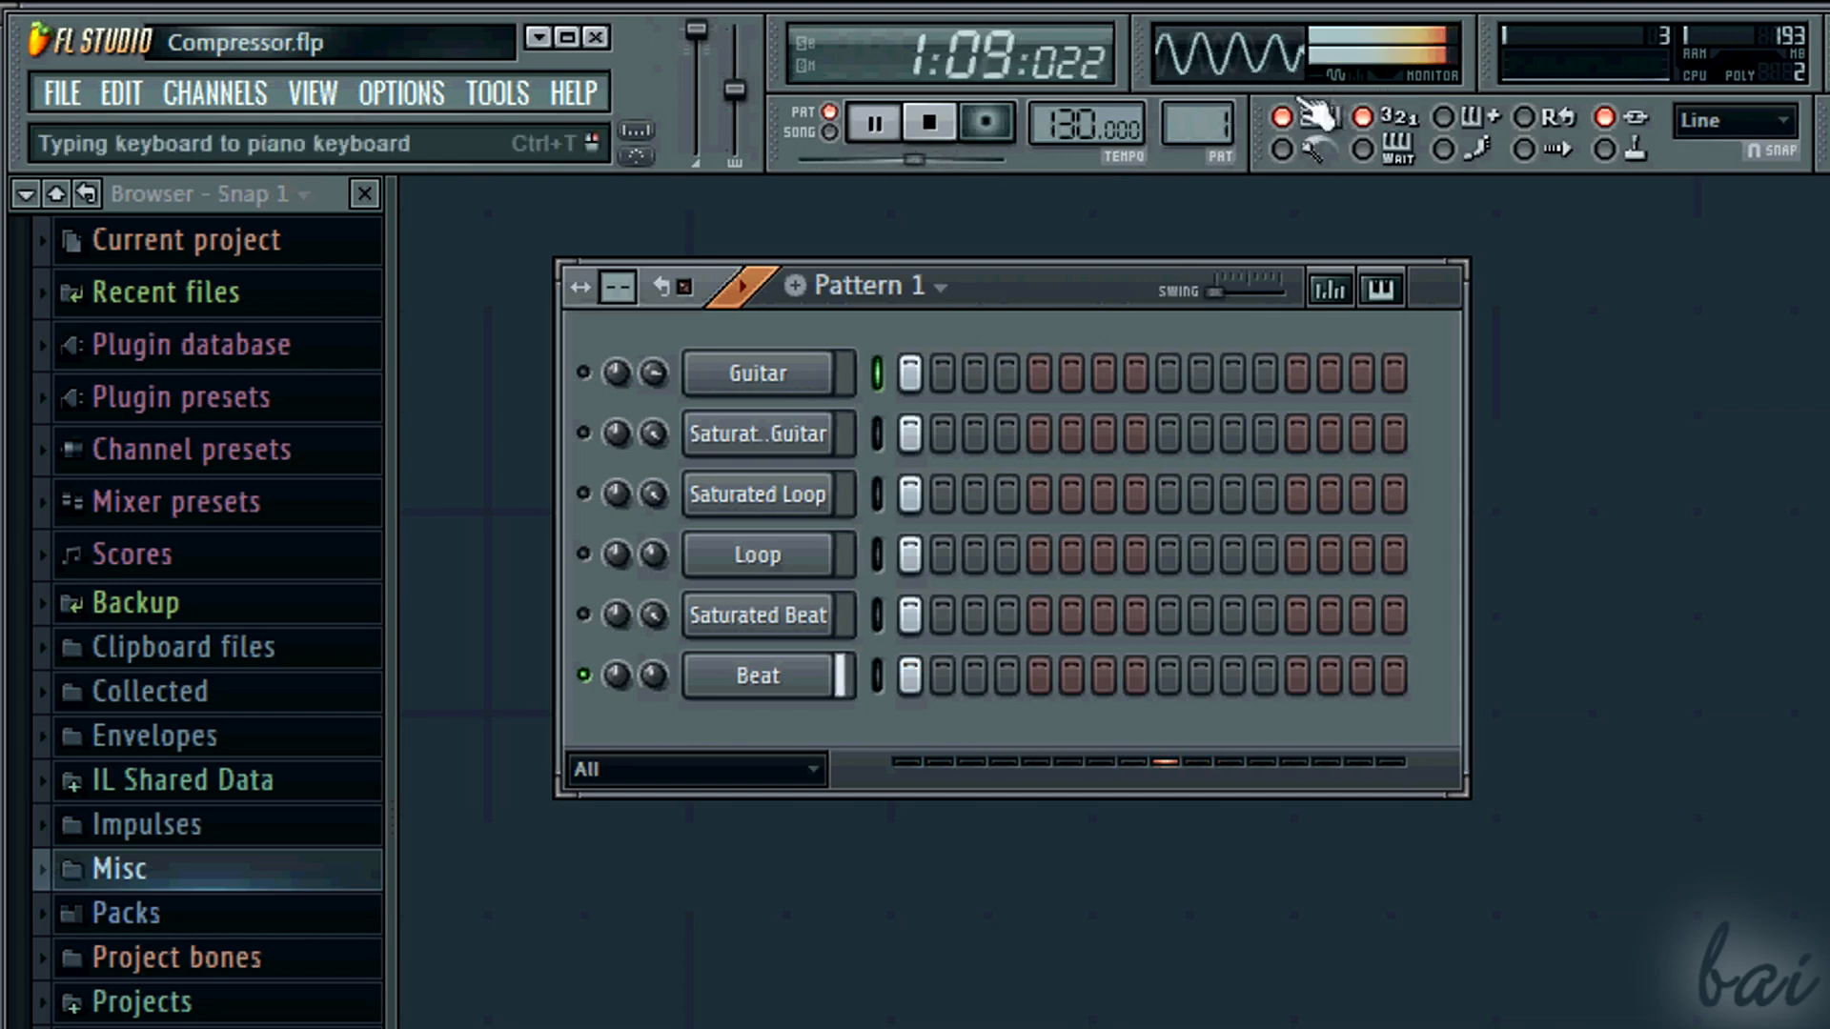
pyautogui.click(583, 675)
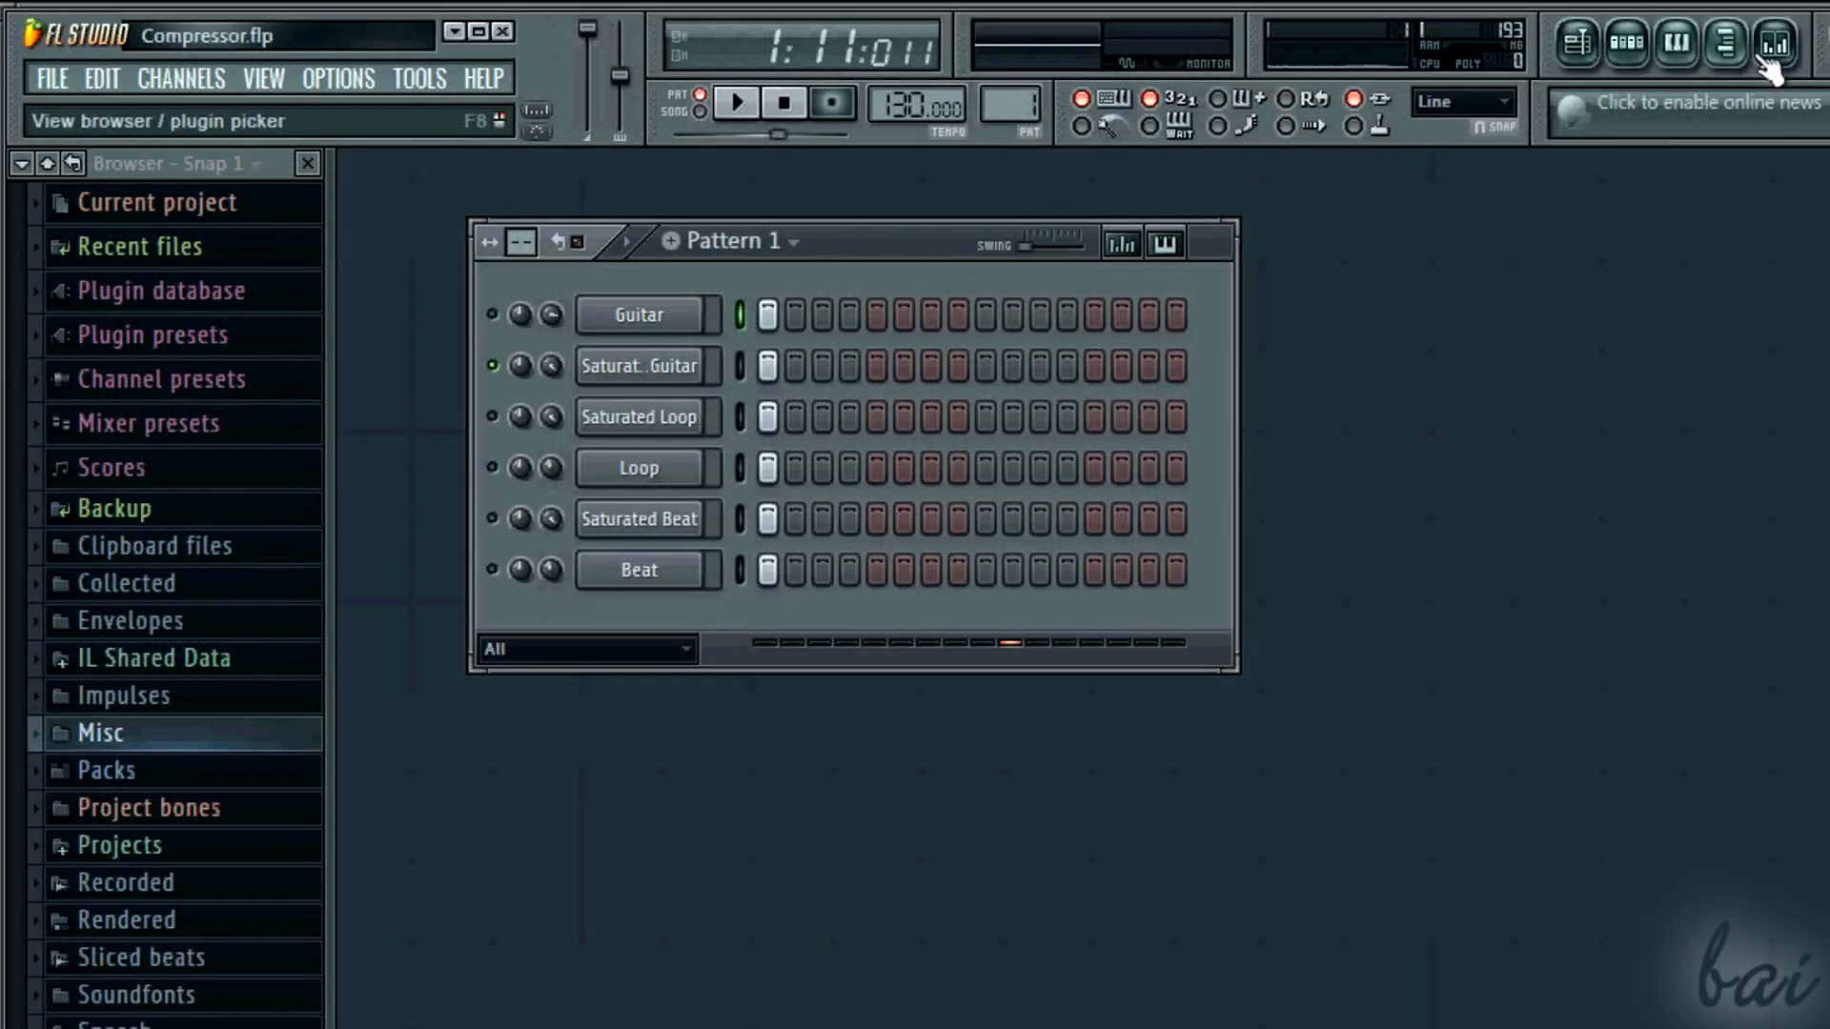
pyautogui.click(1723, 42)
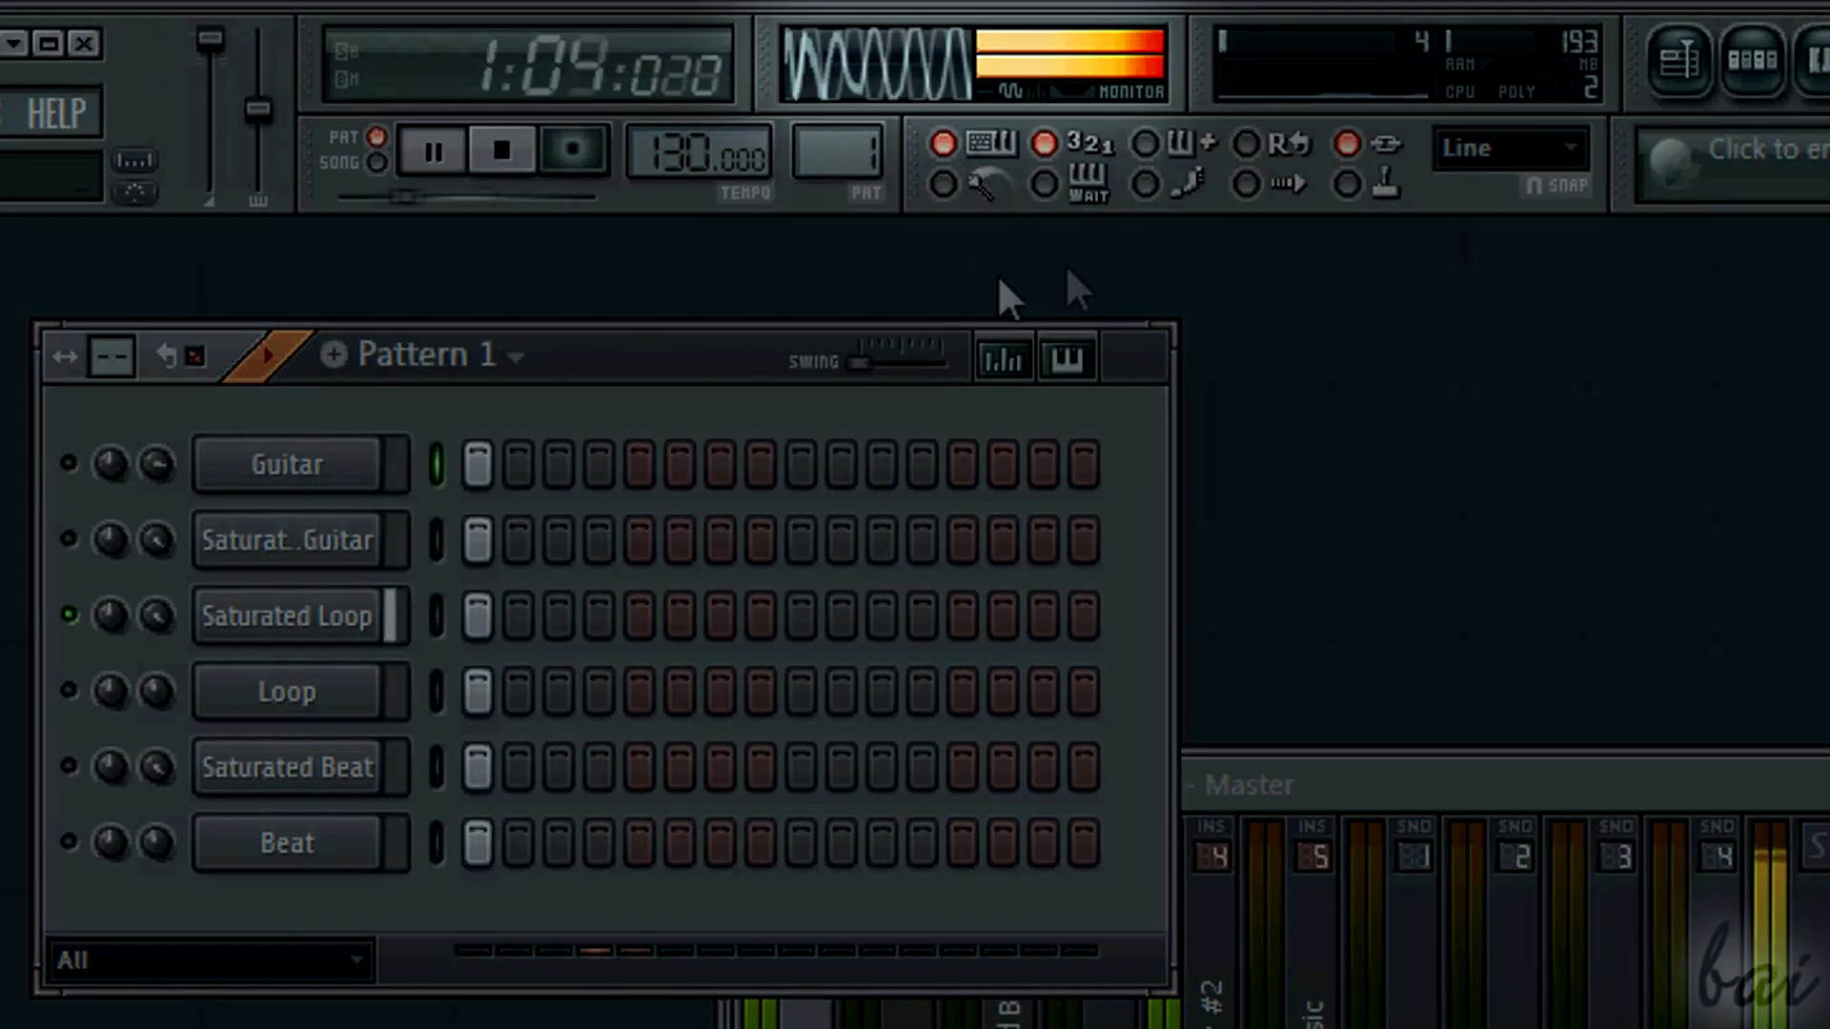
pyautogui.click(434, 152)
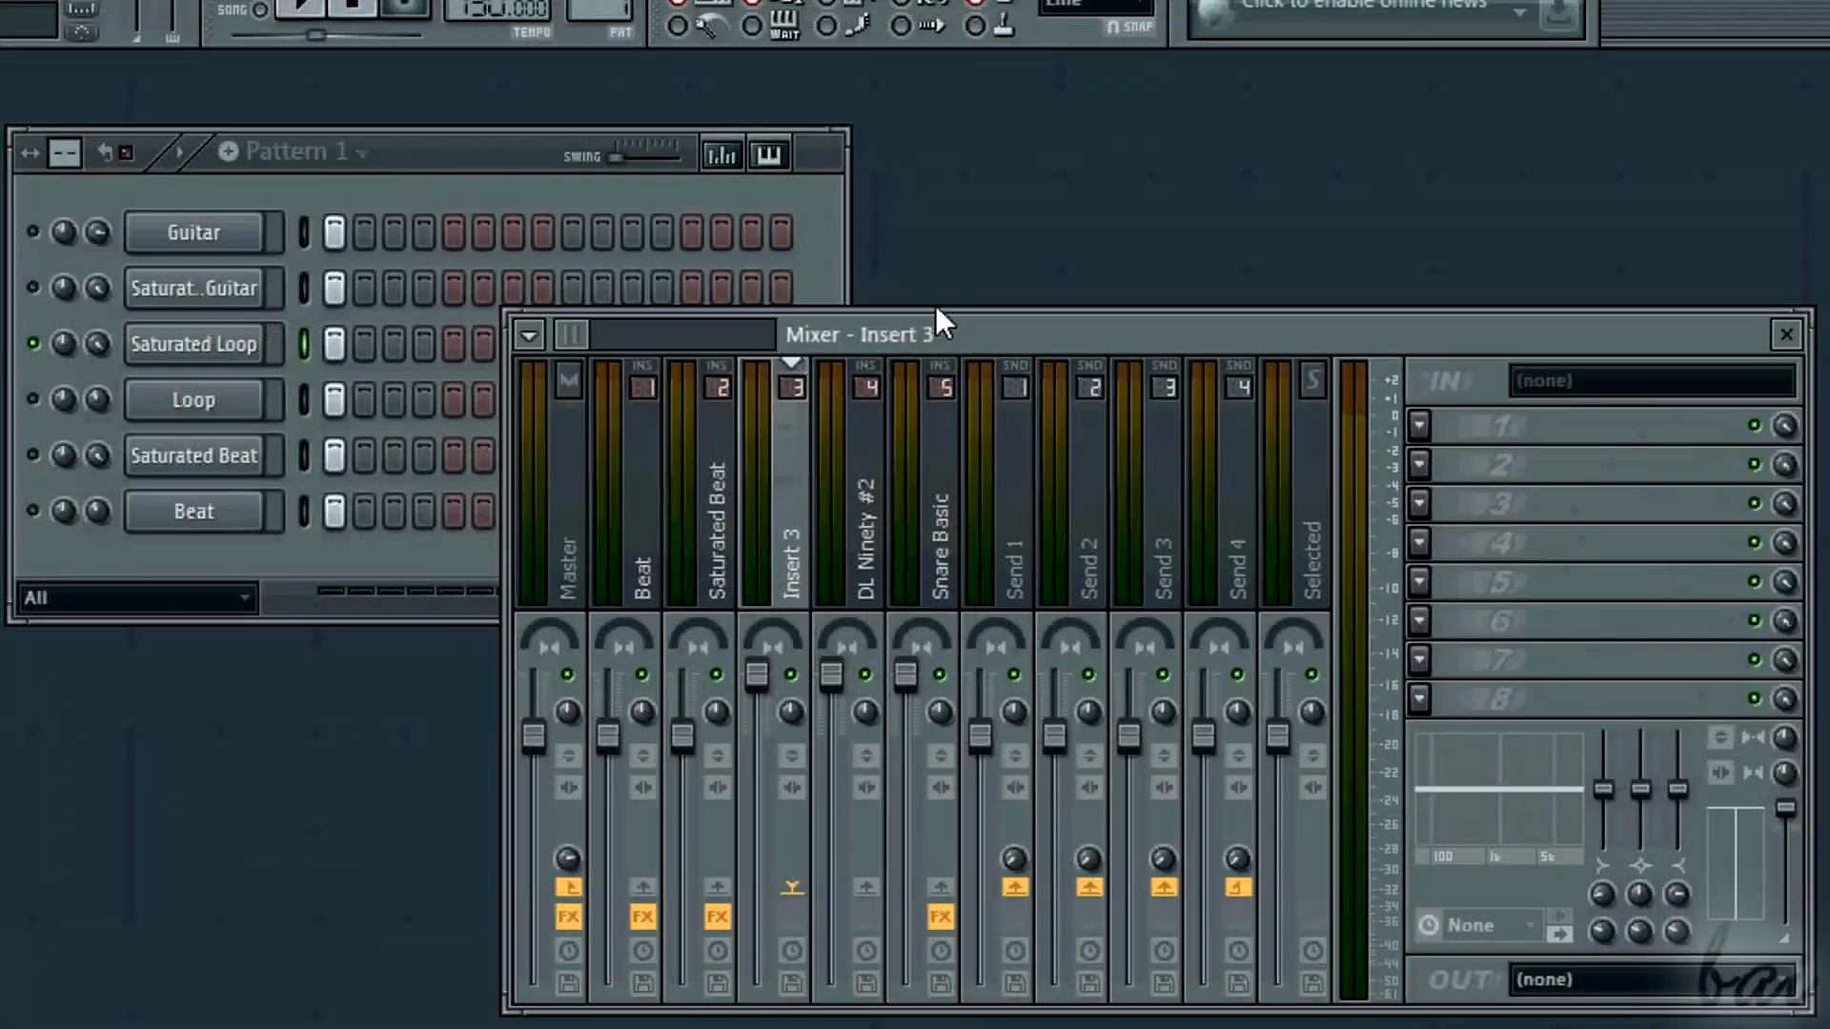
# - Link the Saturated Loop channel to mixer insert 3 via Link selected channels > To this track
pyautogui.rightClick(791, 526)
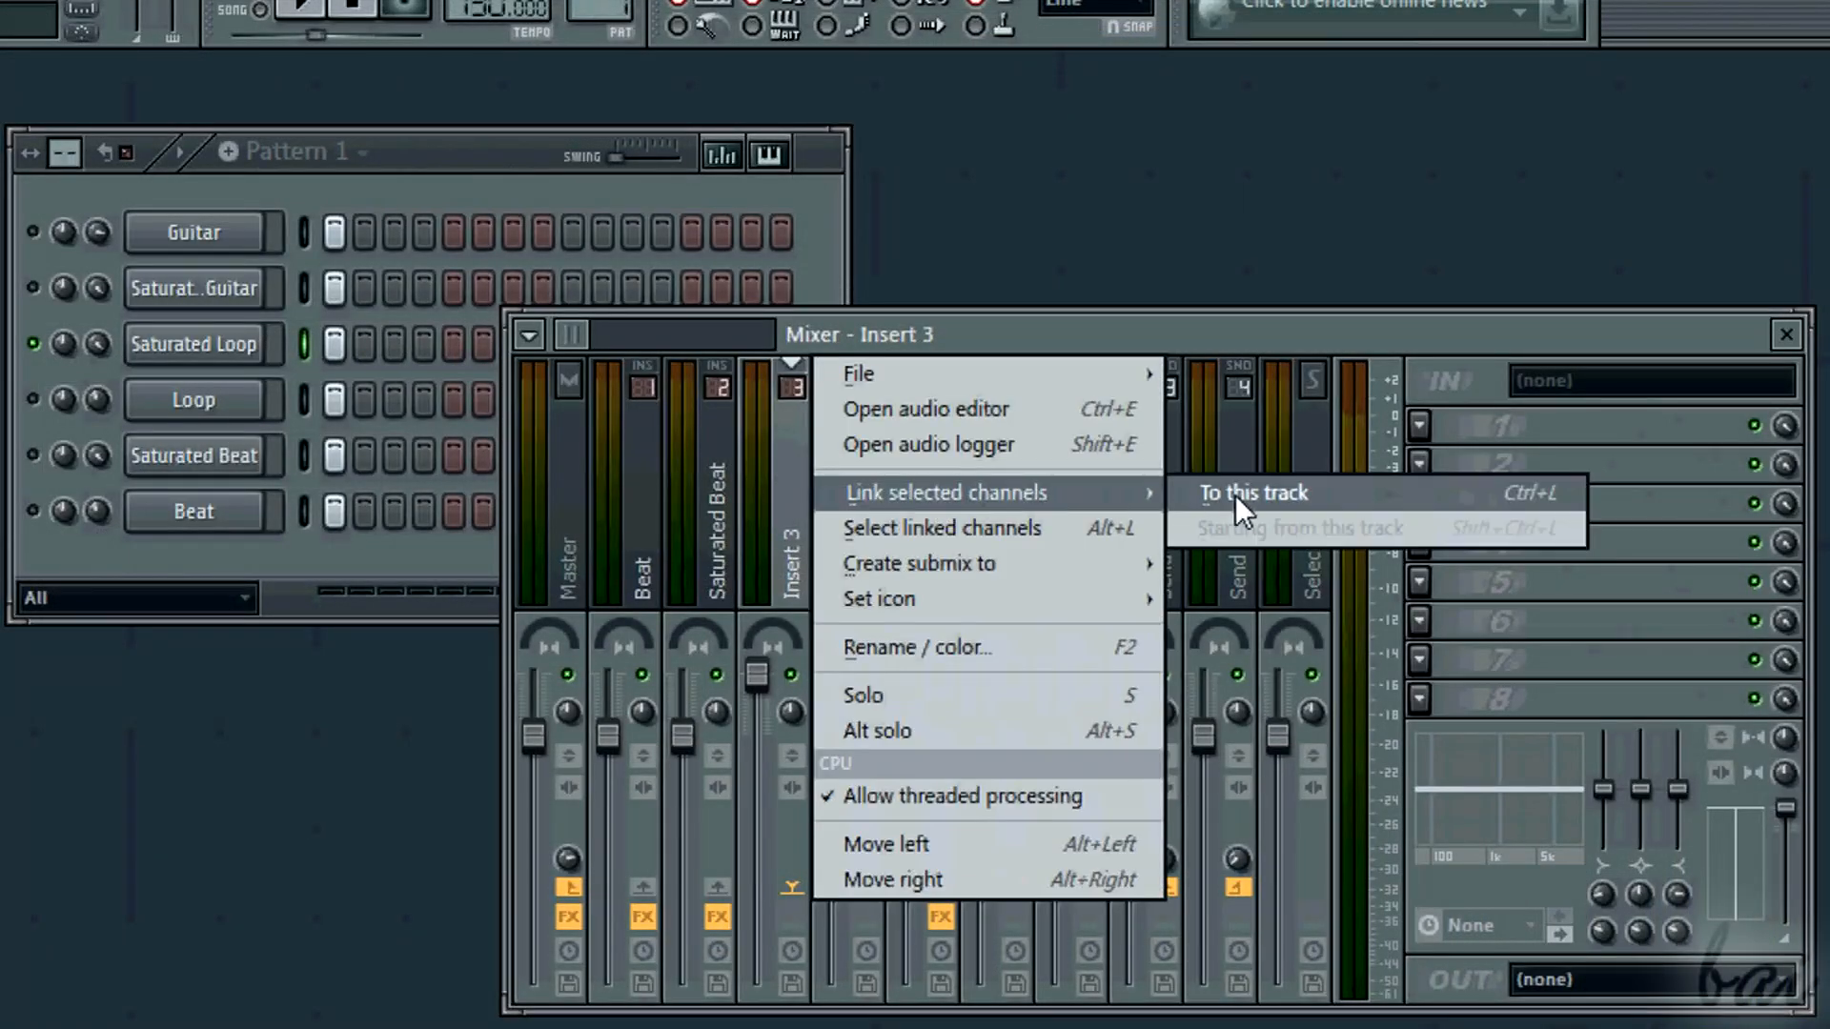
pyautogui.click(1252, 492)
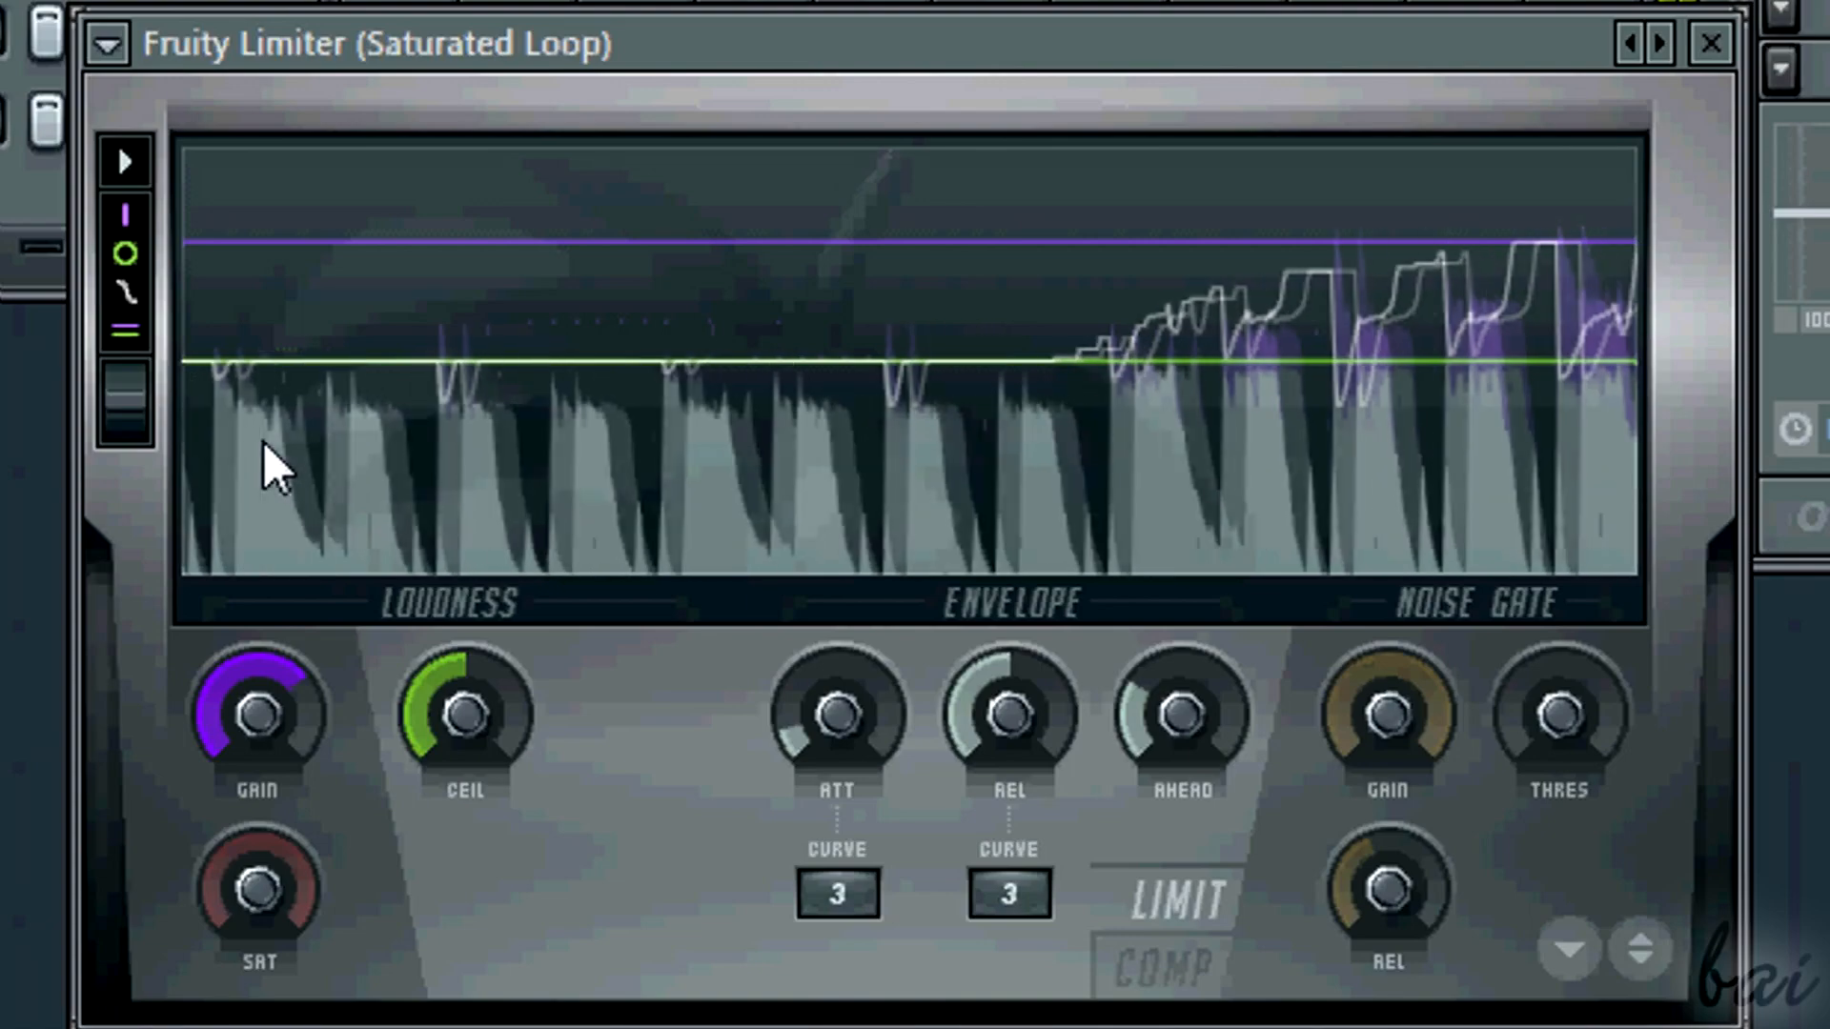
pyautogui.moveTo(263, 612)
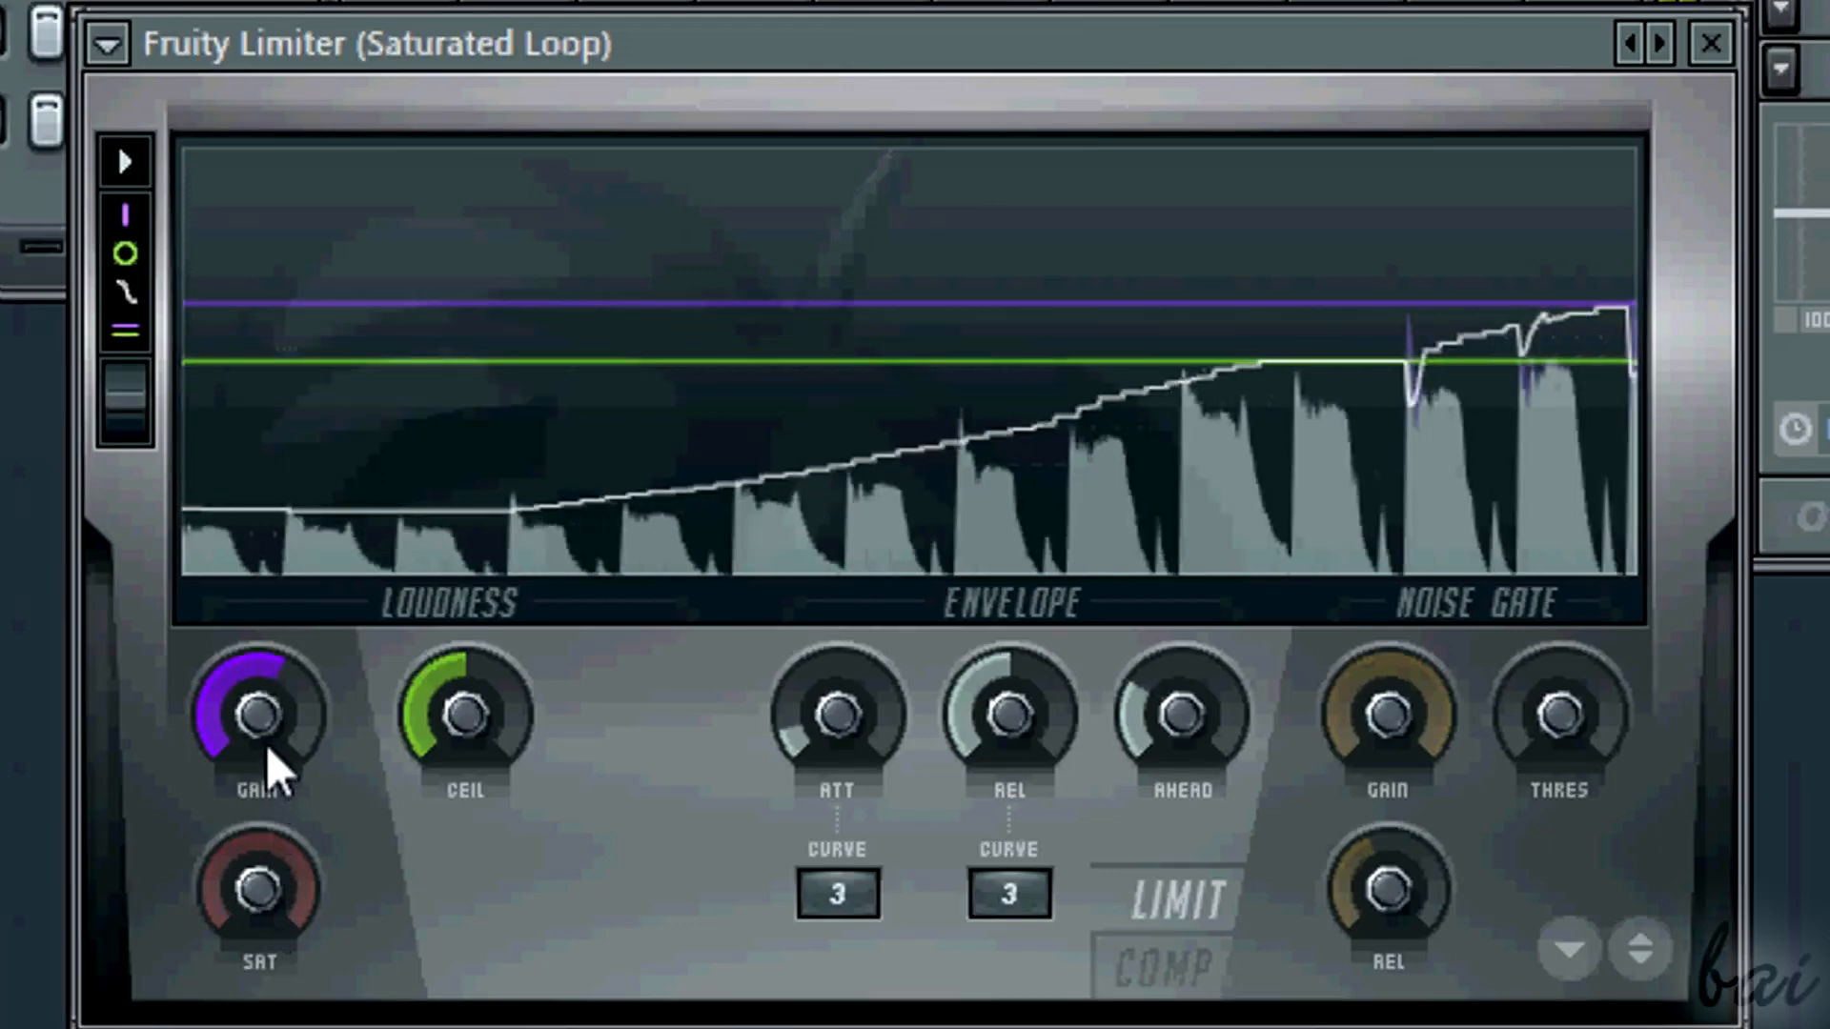
pyautogui.moveTo(402, 736)
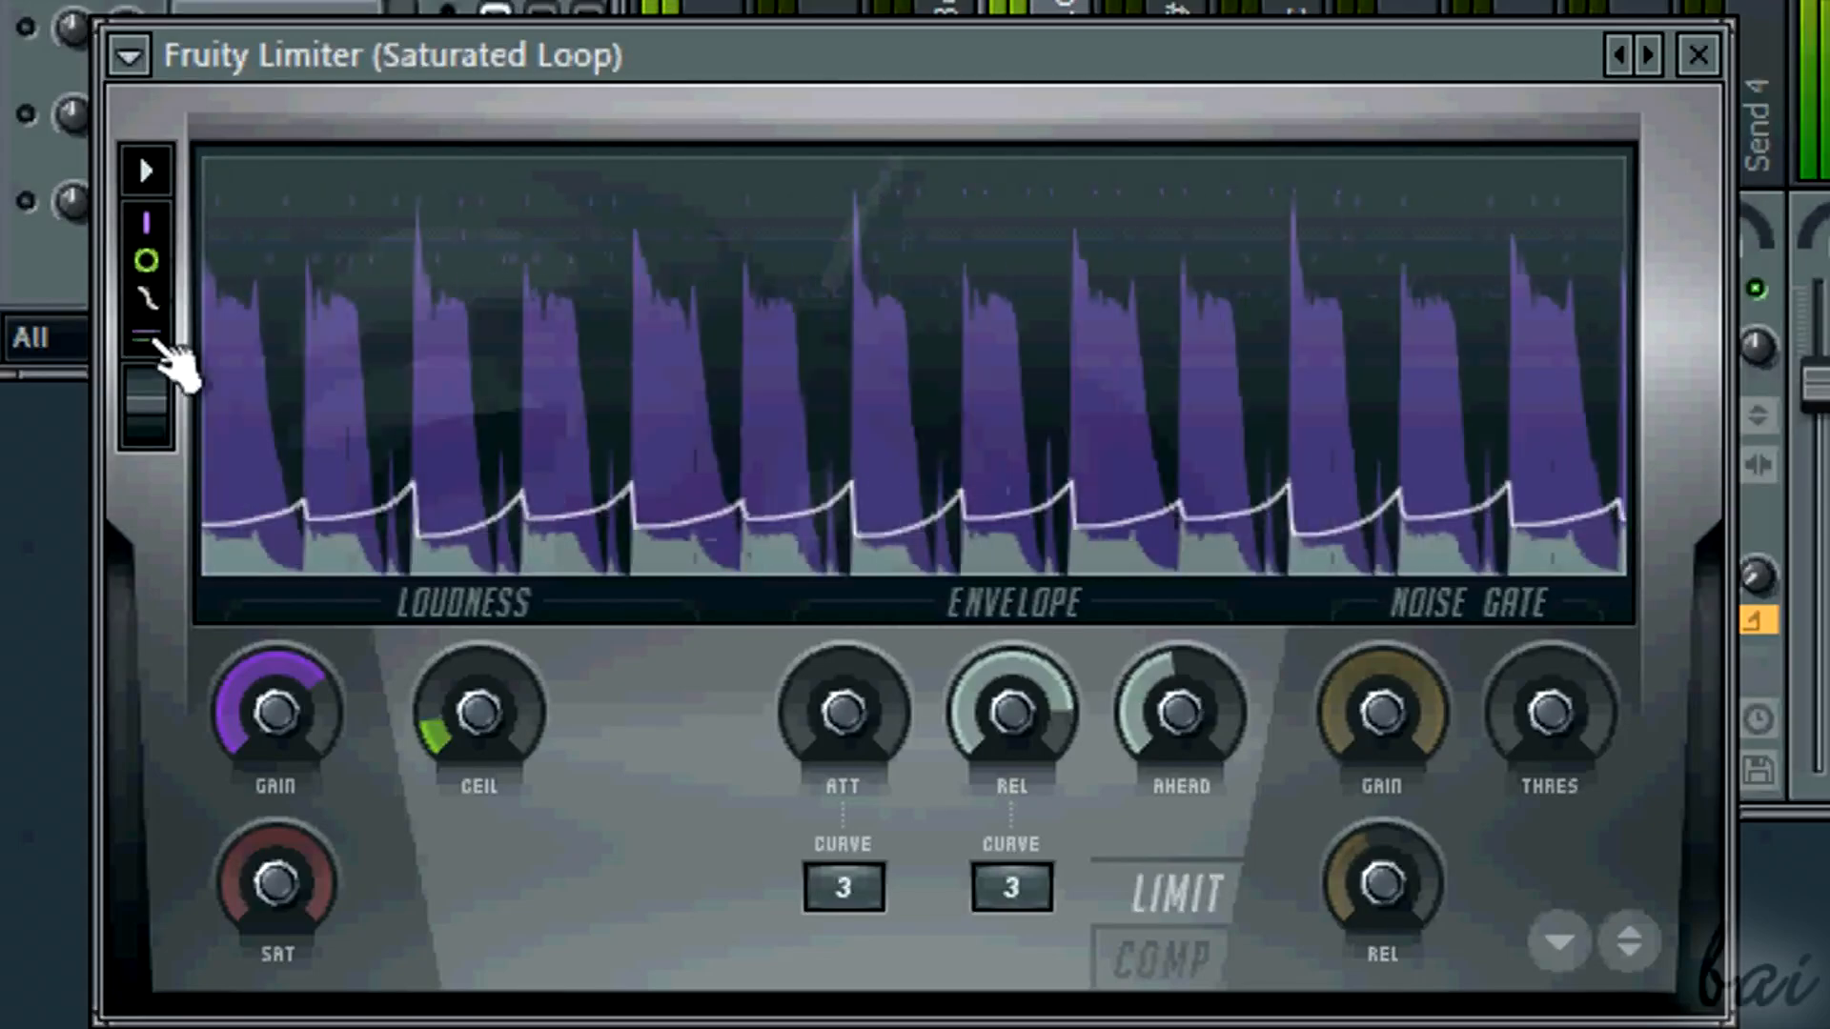
# - Close the Fruity Limiter window, leaving it in the Saturated Loop track's first slot
pyautogui.click(1696, 53)
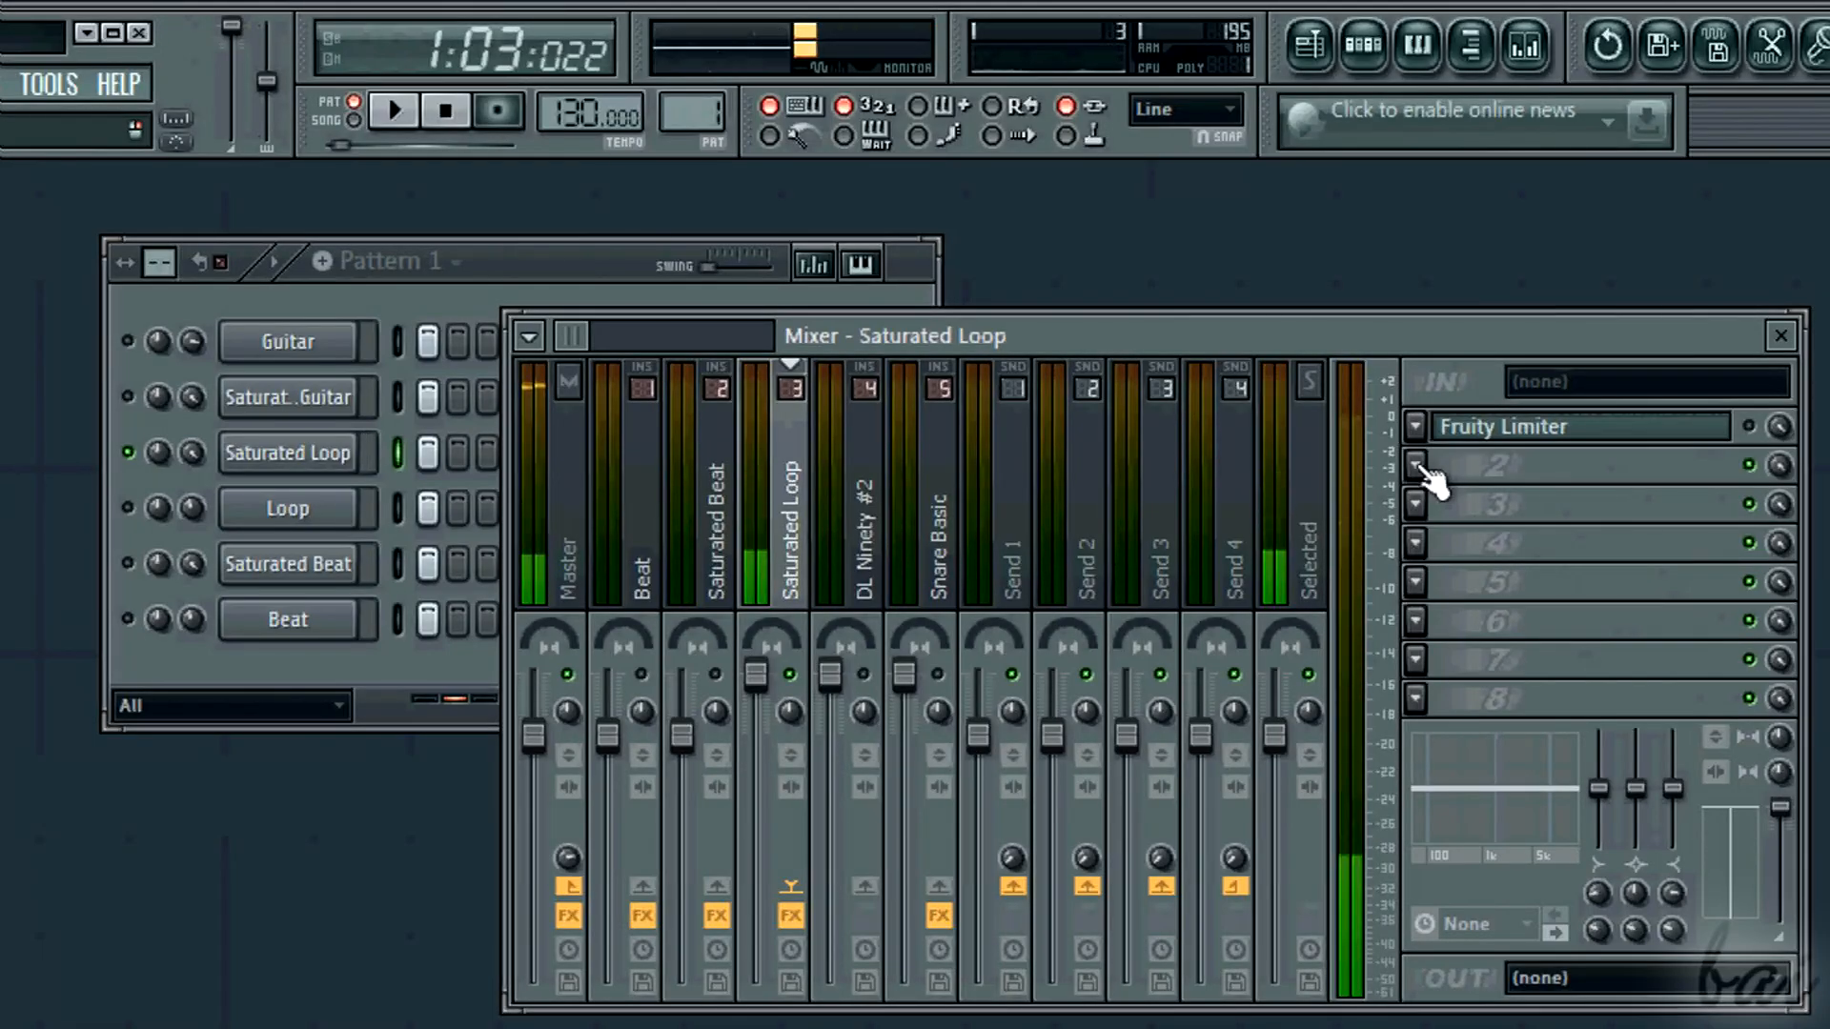
# - Load Fruity Compressor into the Saturated Loop track's second effect slot
pyautogui.click(1418, 465)
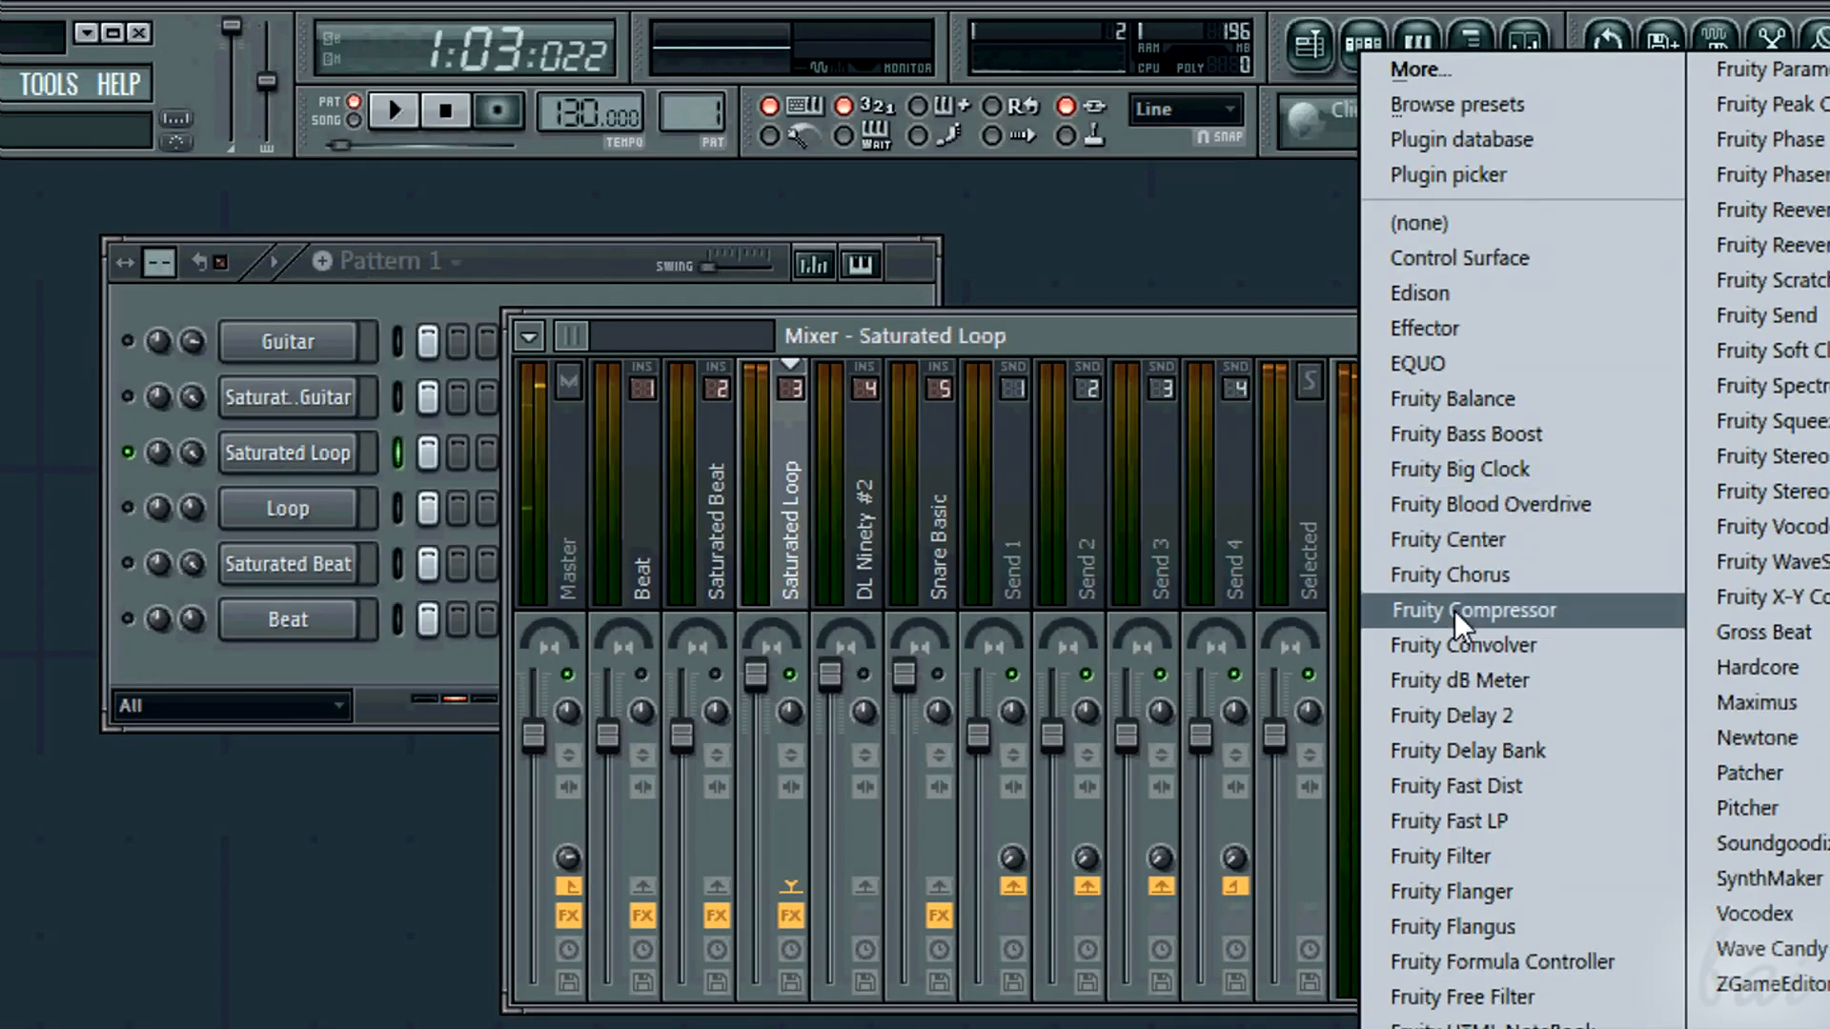
pyautogui.click(1474, 610)
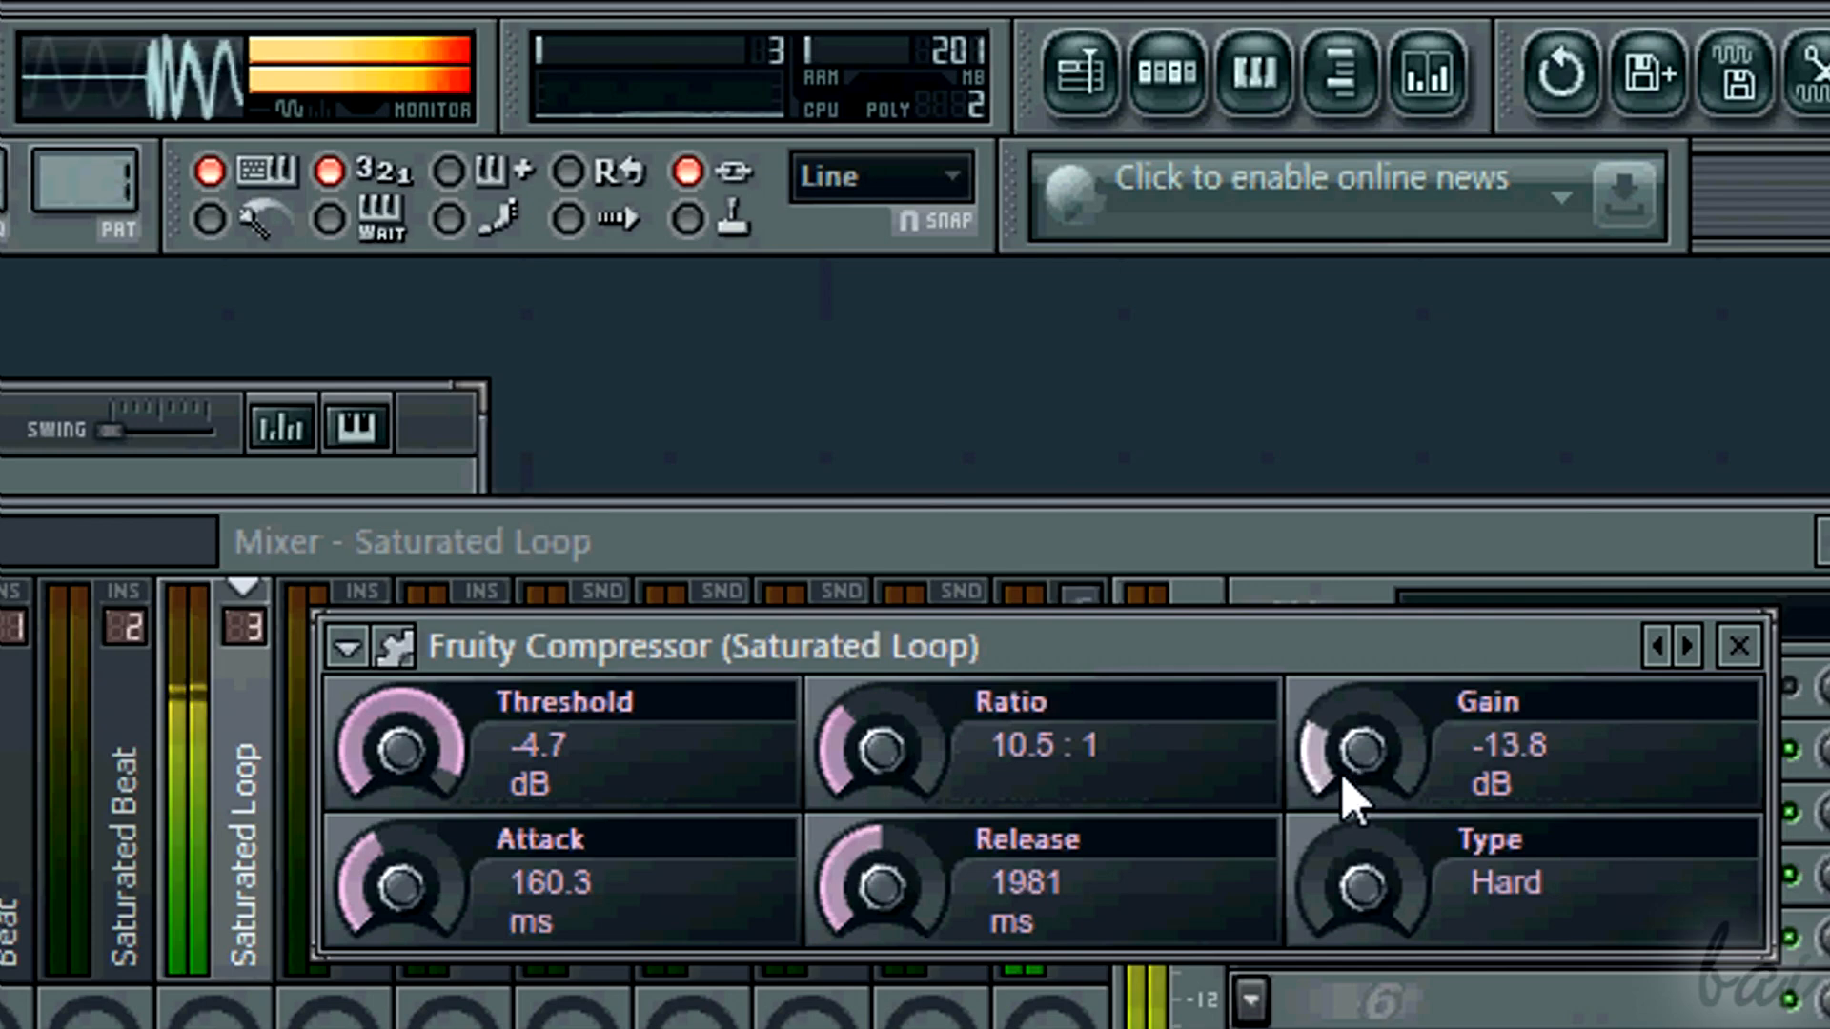
# - Adjust the compressor's output gain toward -13.8 dB
pyautogui.click(1355, 885)
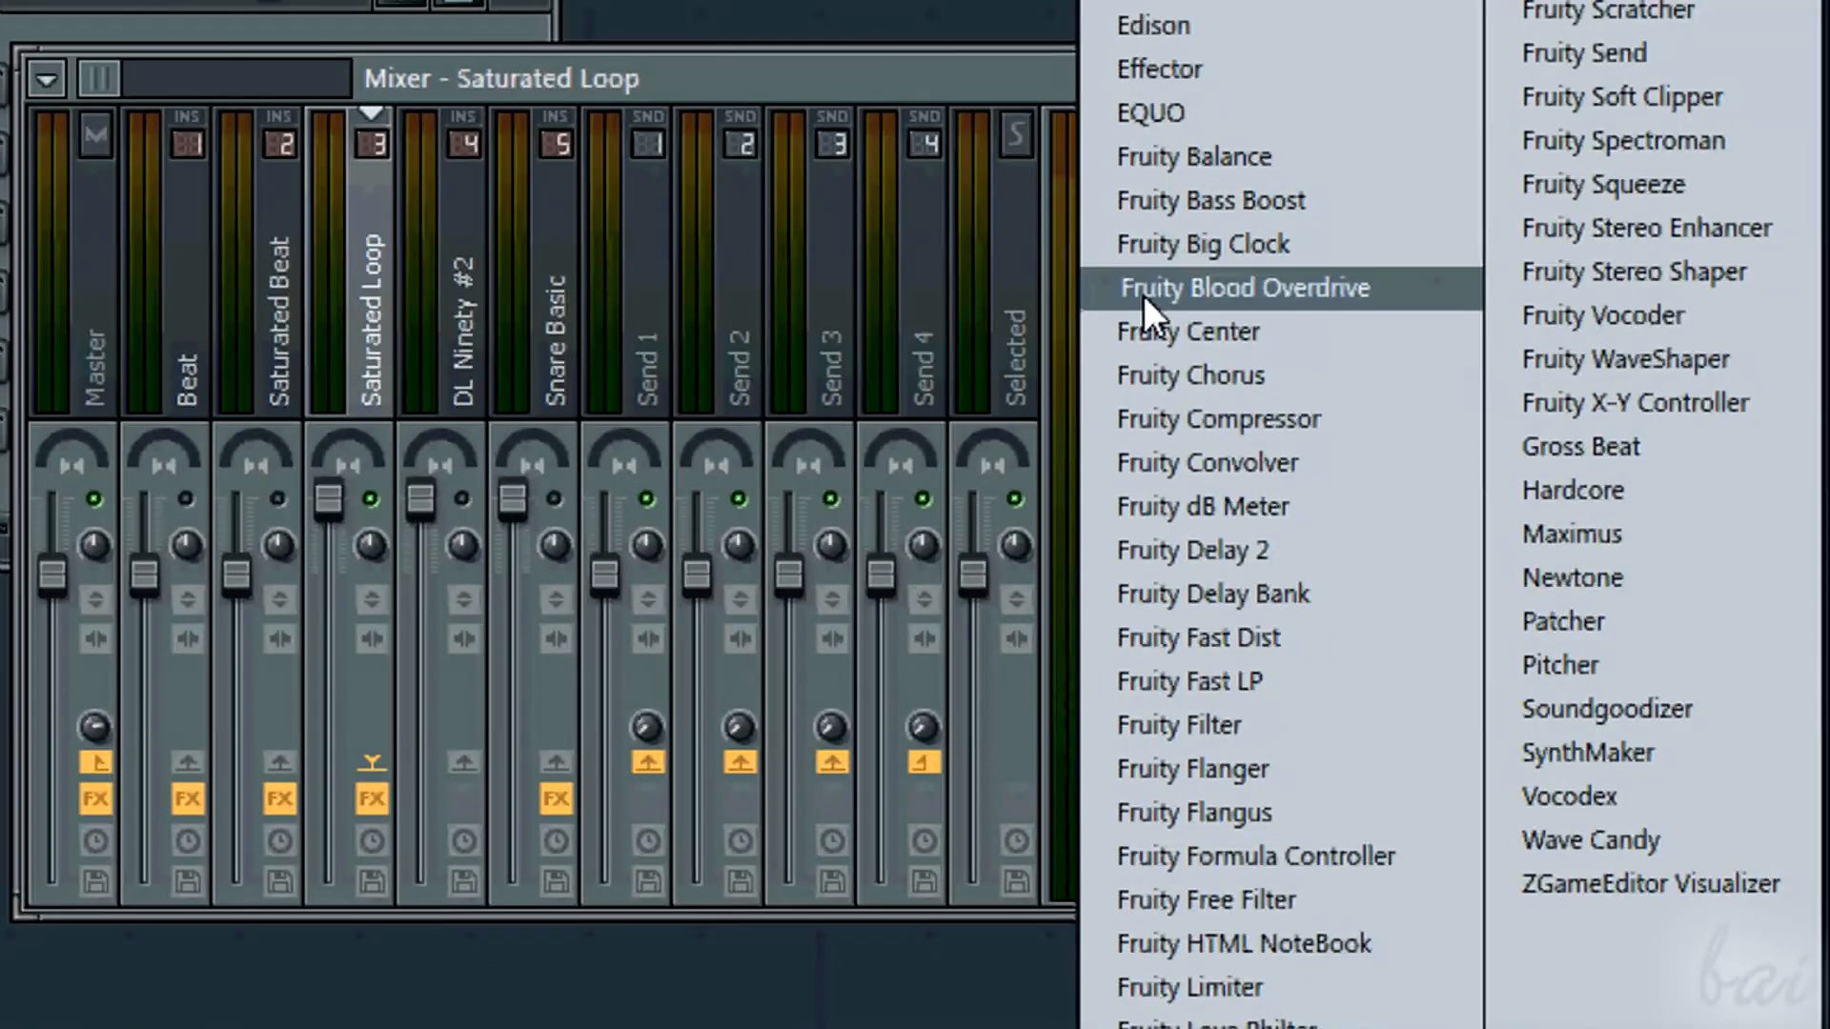
pyautogui.moveTo(1579, 533)
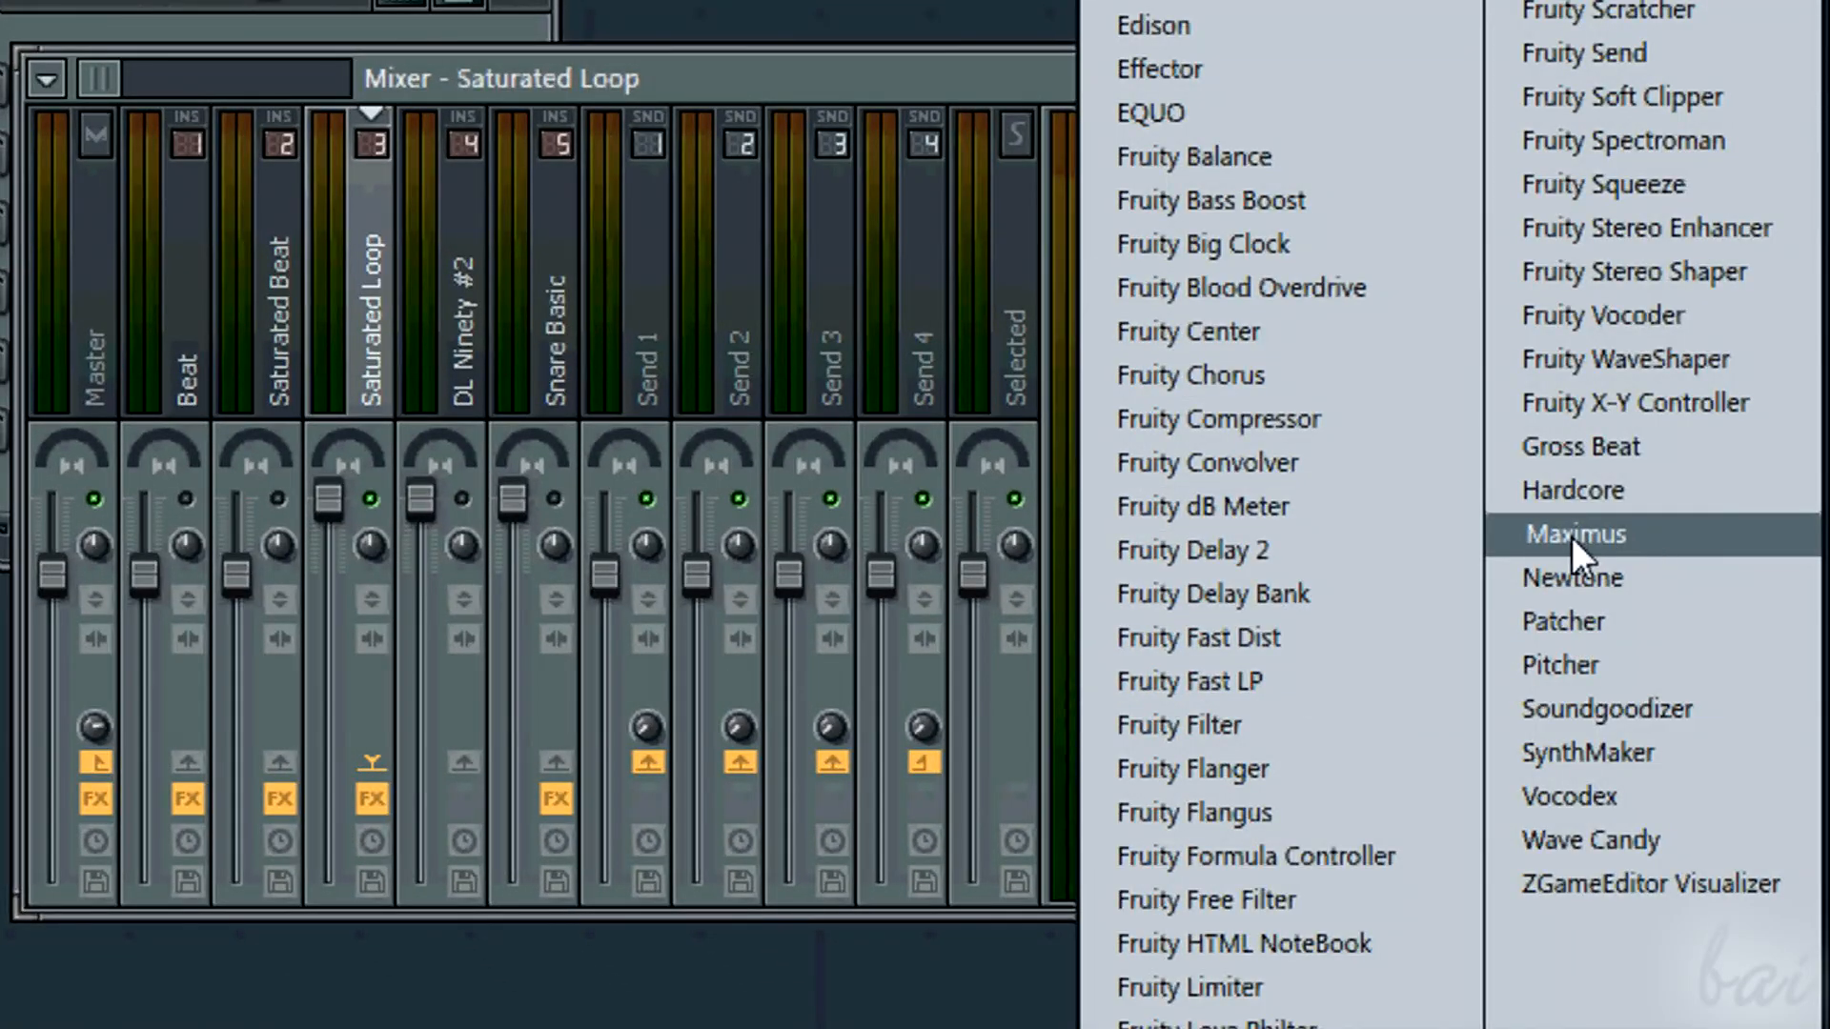
# - Load Maximus onto the Saturated Loop track and look through the project file options
pyautogui.click(1574, 534)
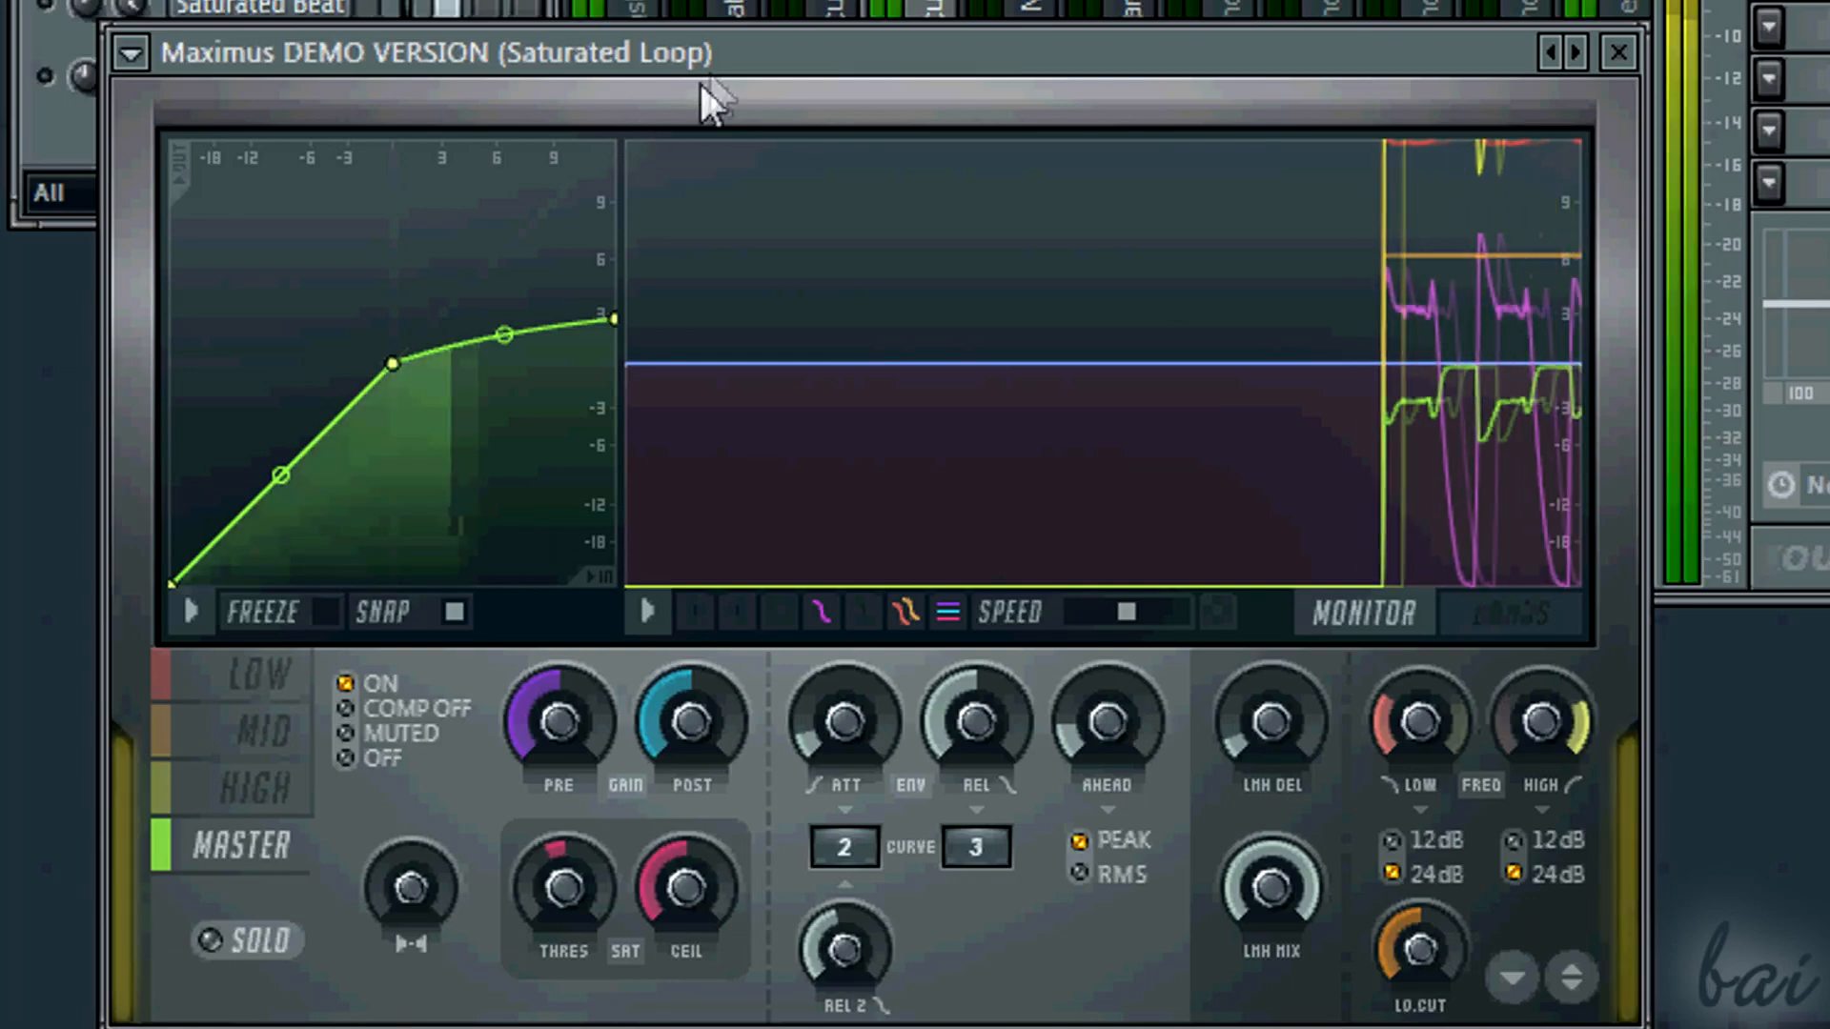
pyautogui.click(1619, 51)
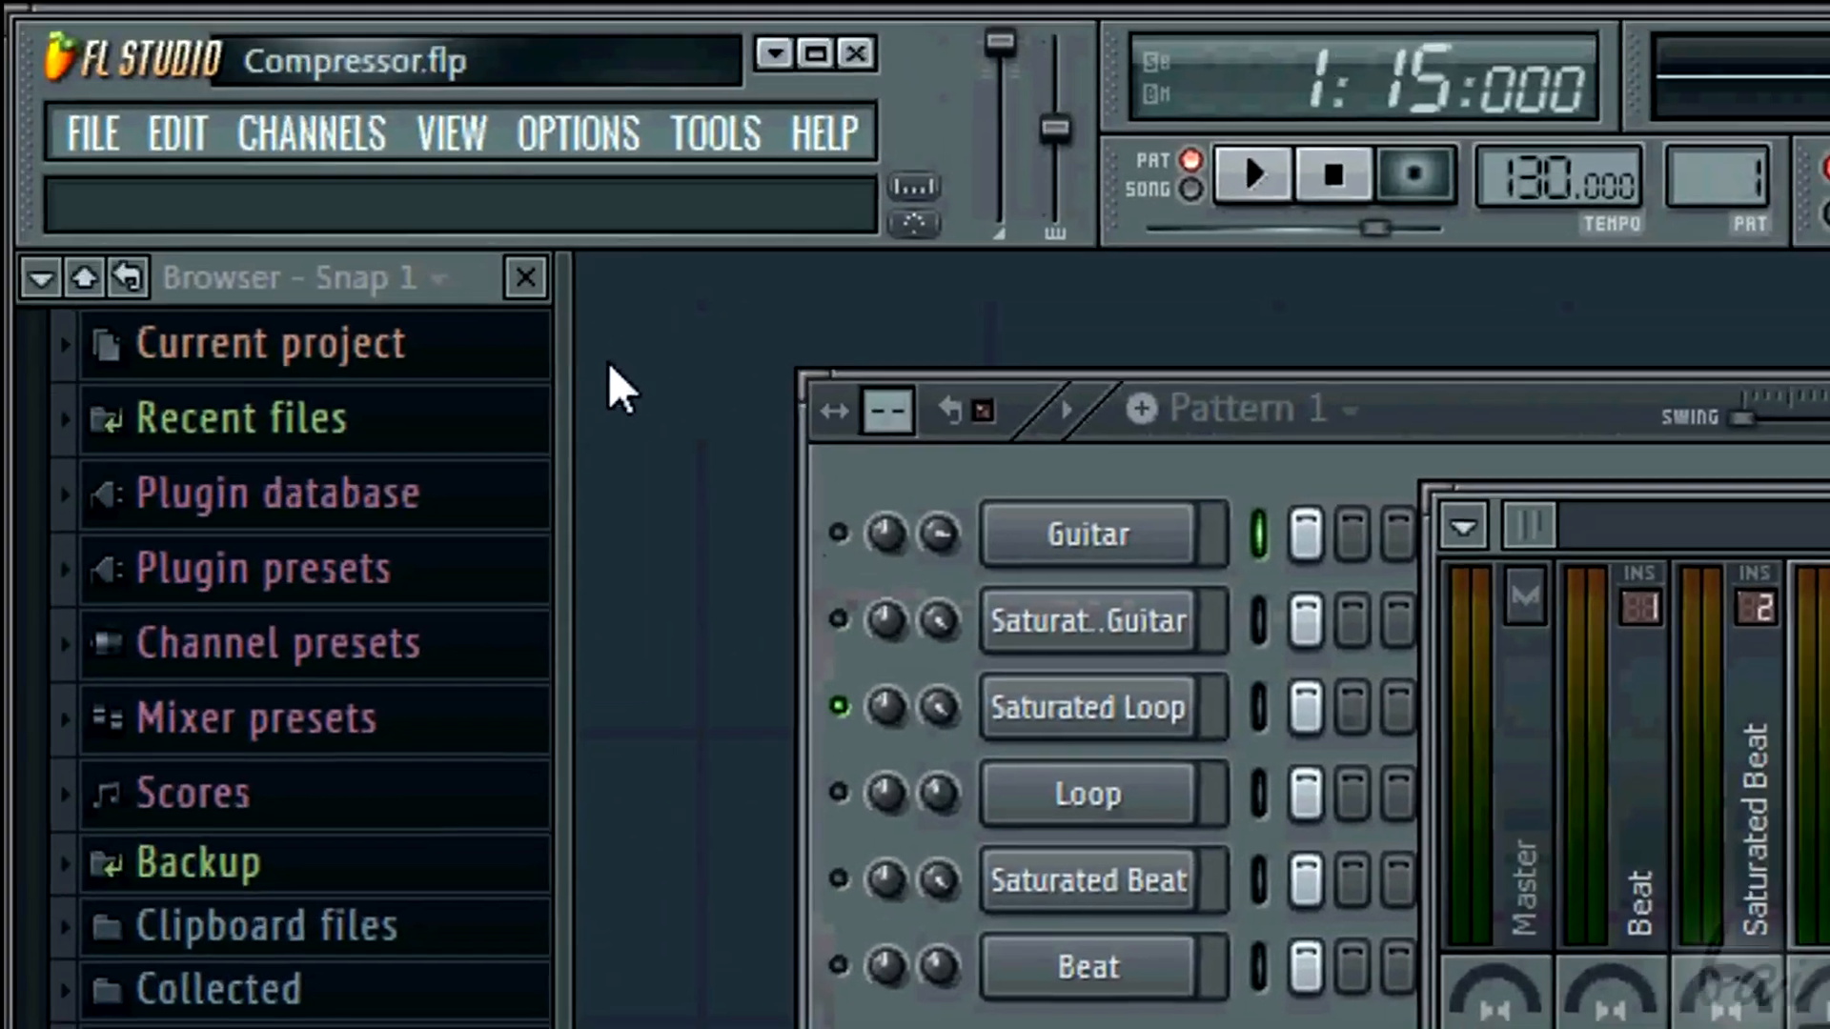
pyautogui.click(91, 131)
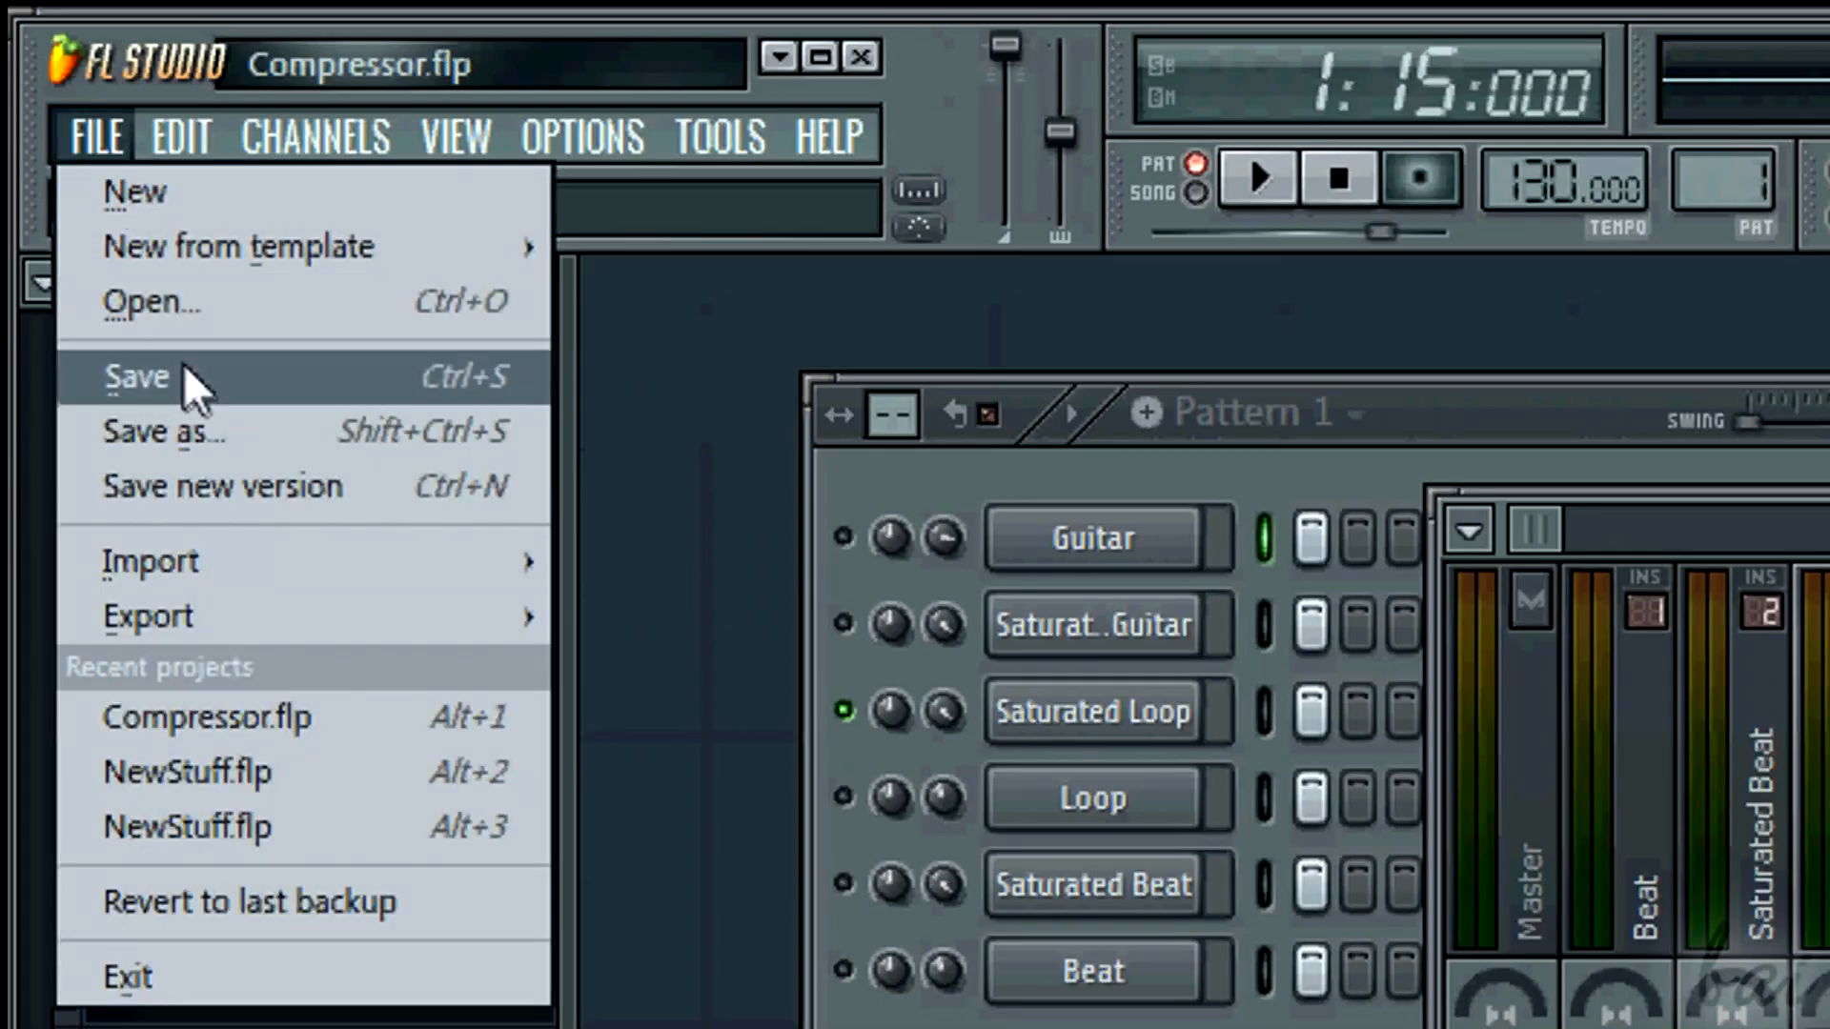
pyautogui.click(134, 376)
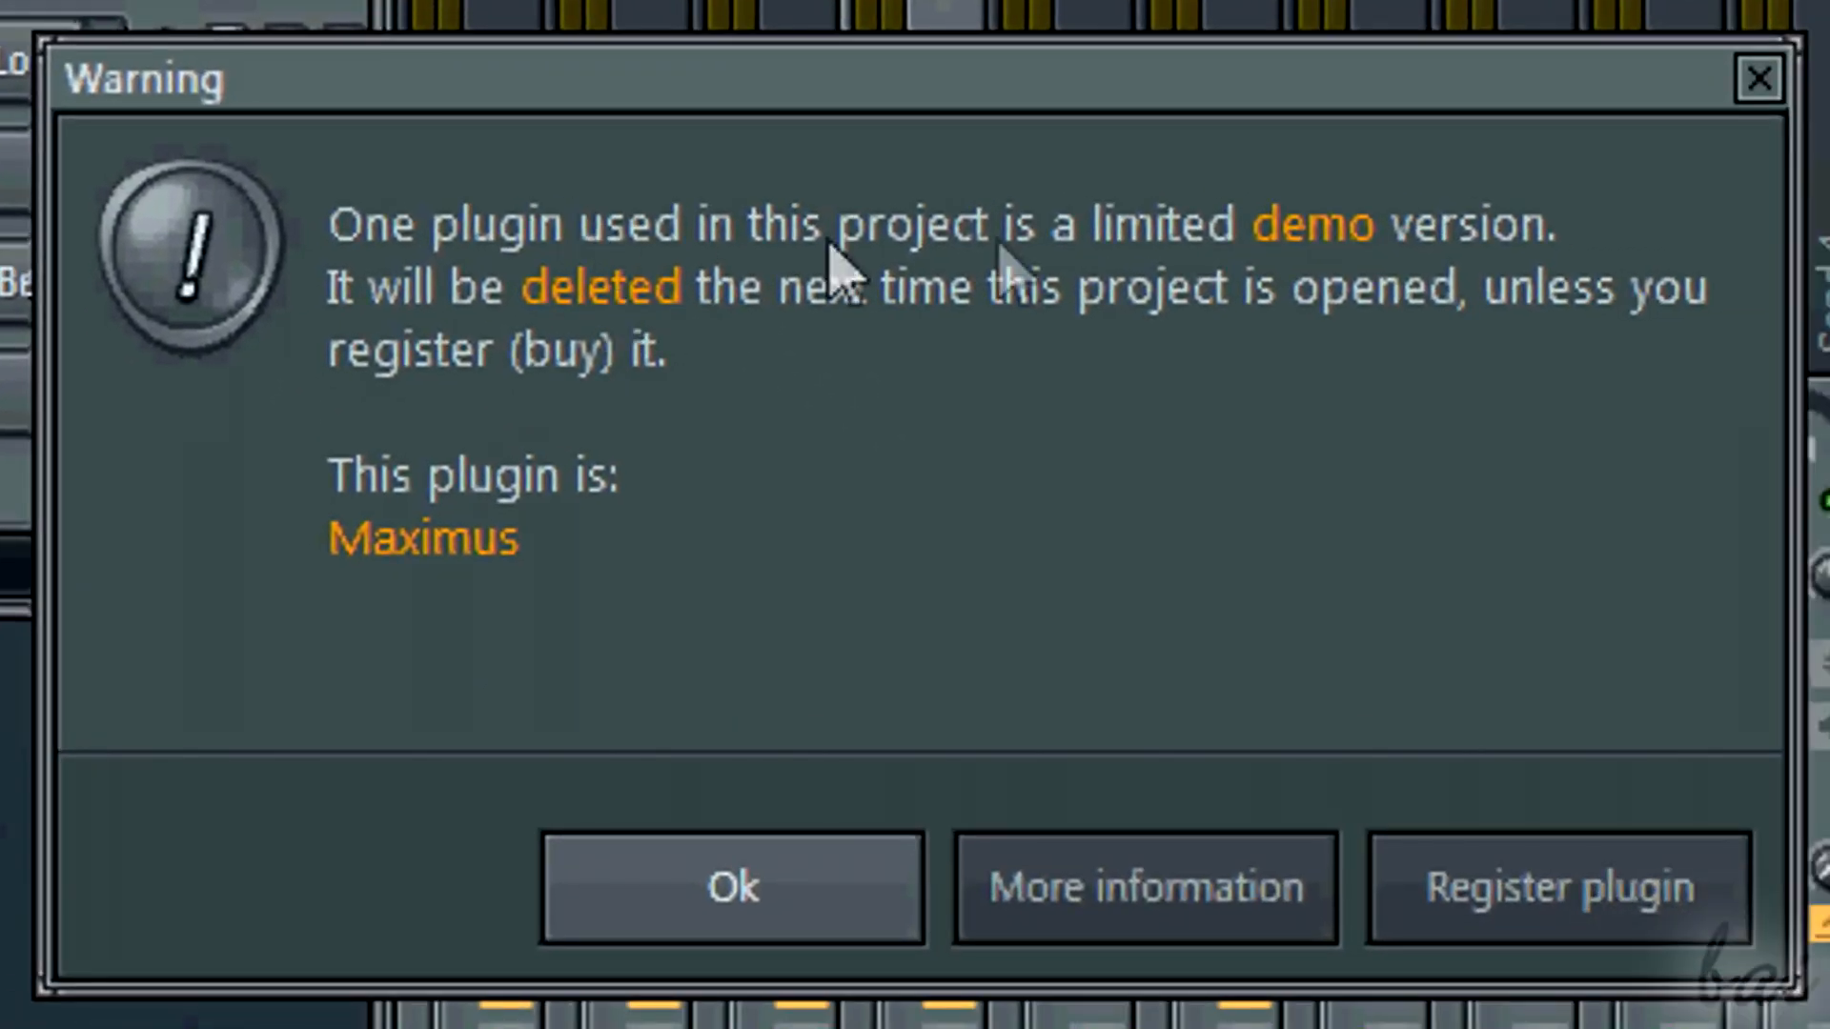
pyautogui.moveTo(897, 385)
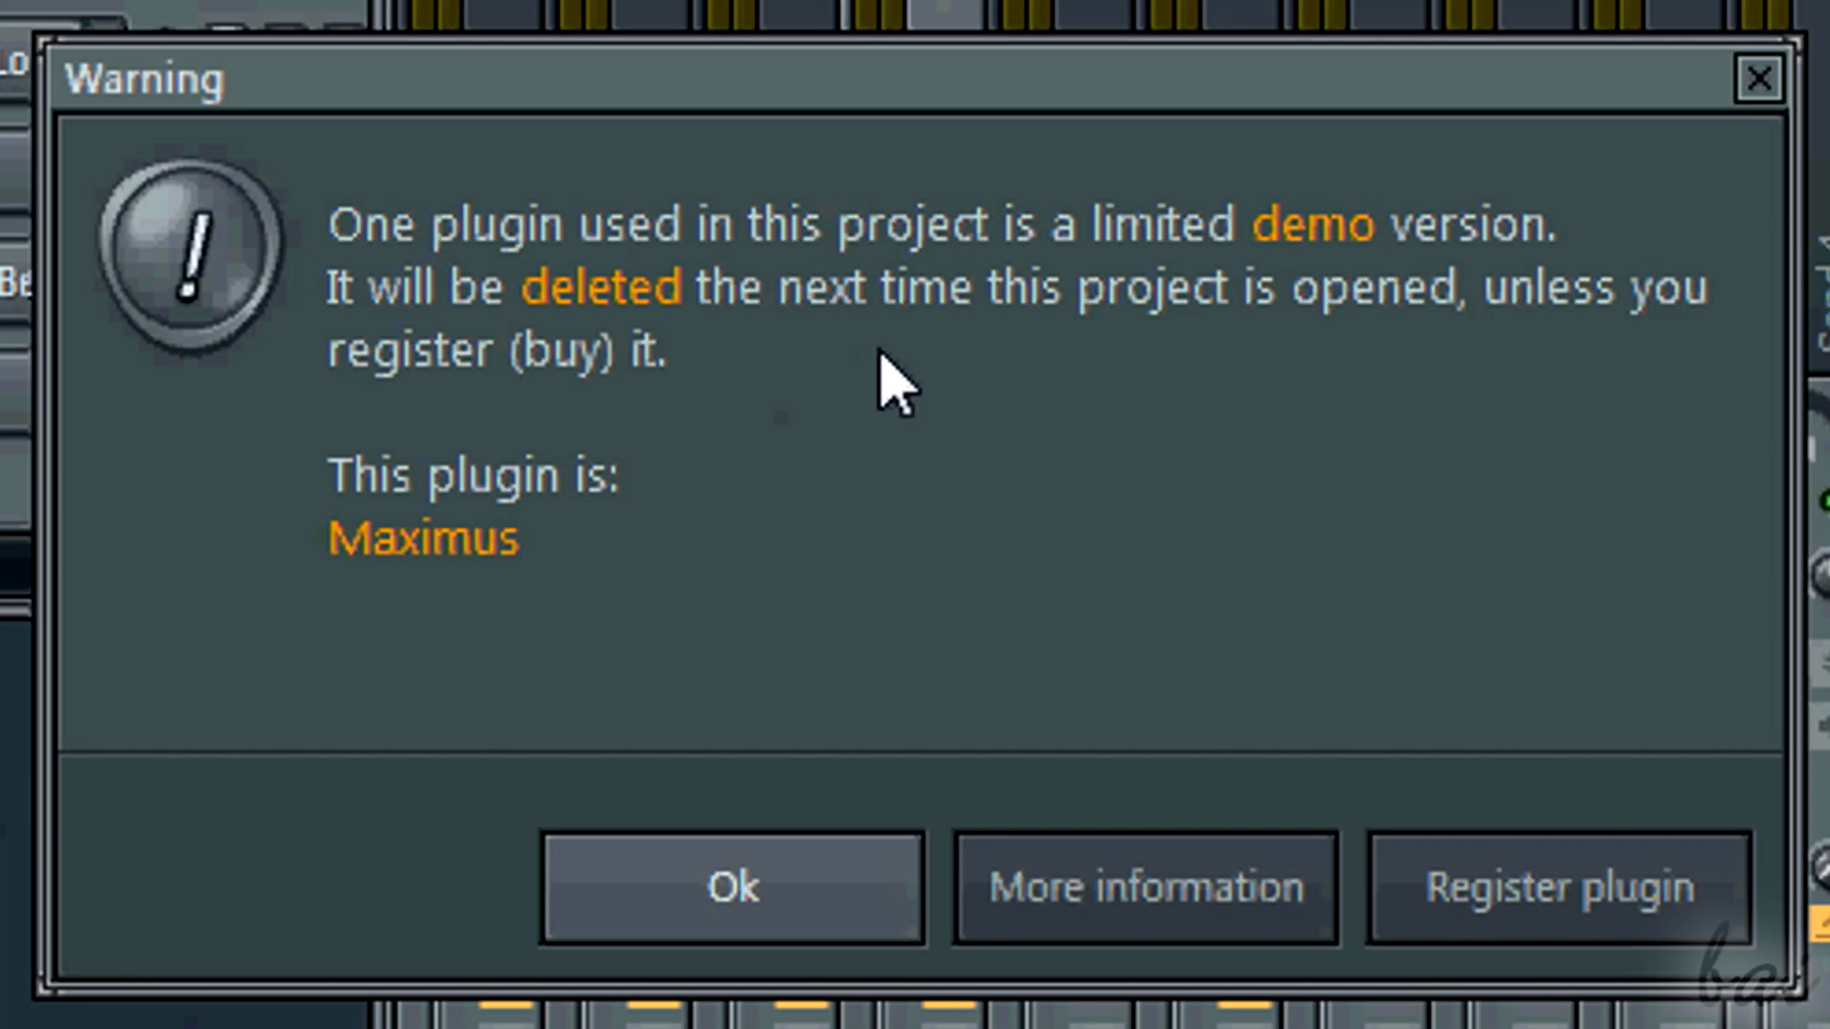
pyautogui.moveTo(860, 454)
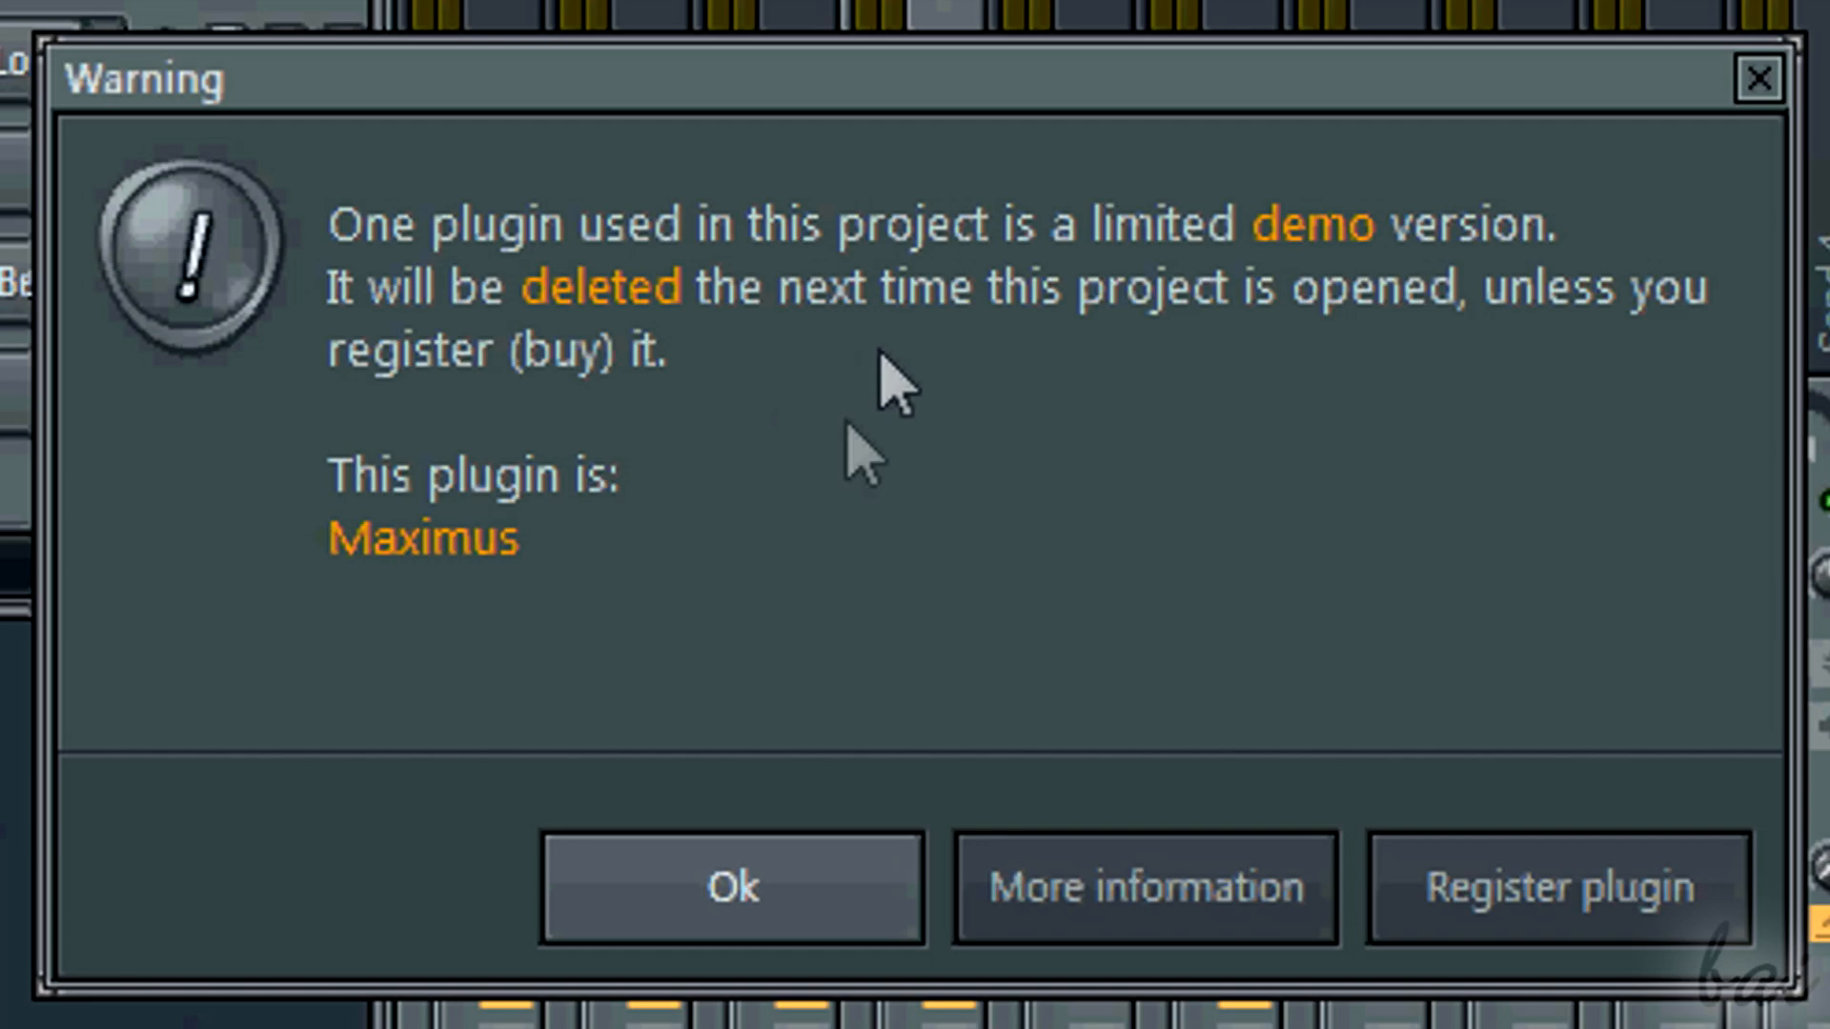
pyautogui.moveTo(829, 934)
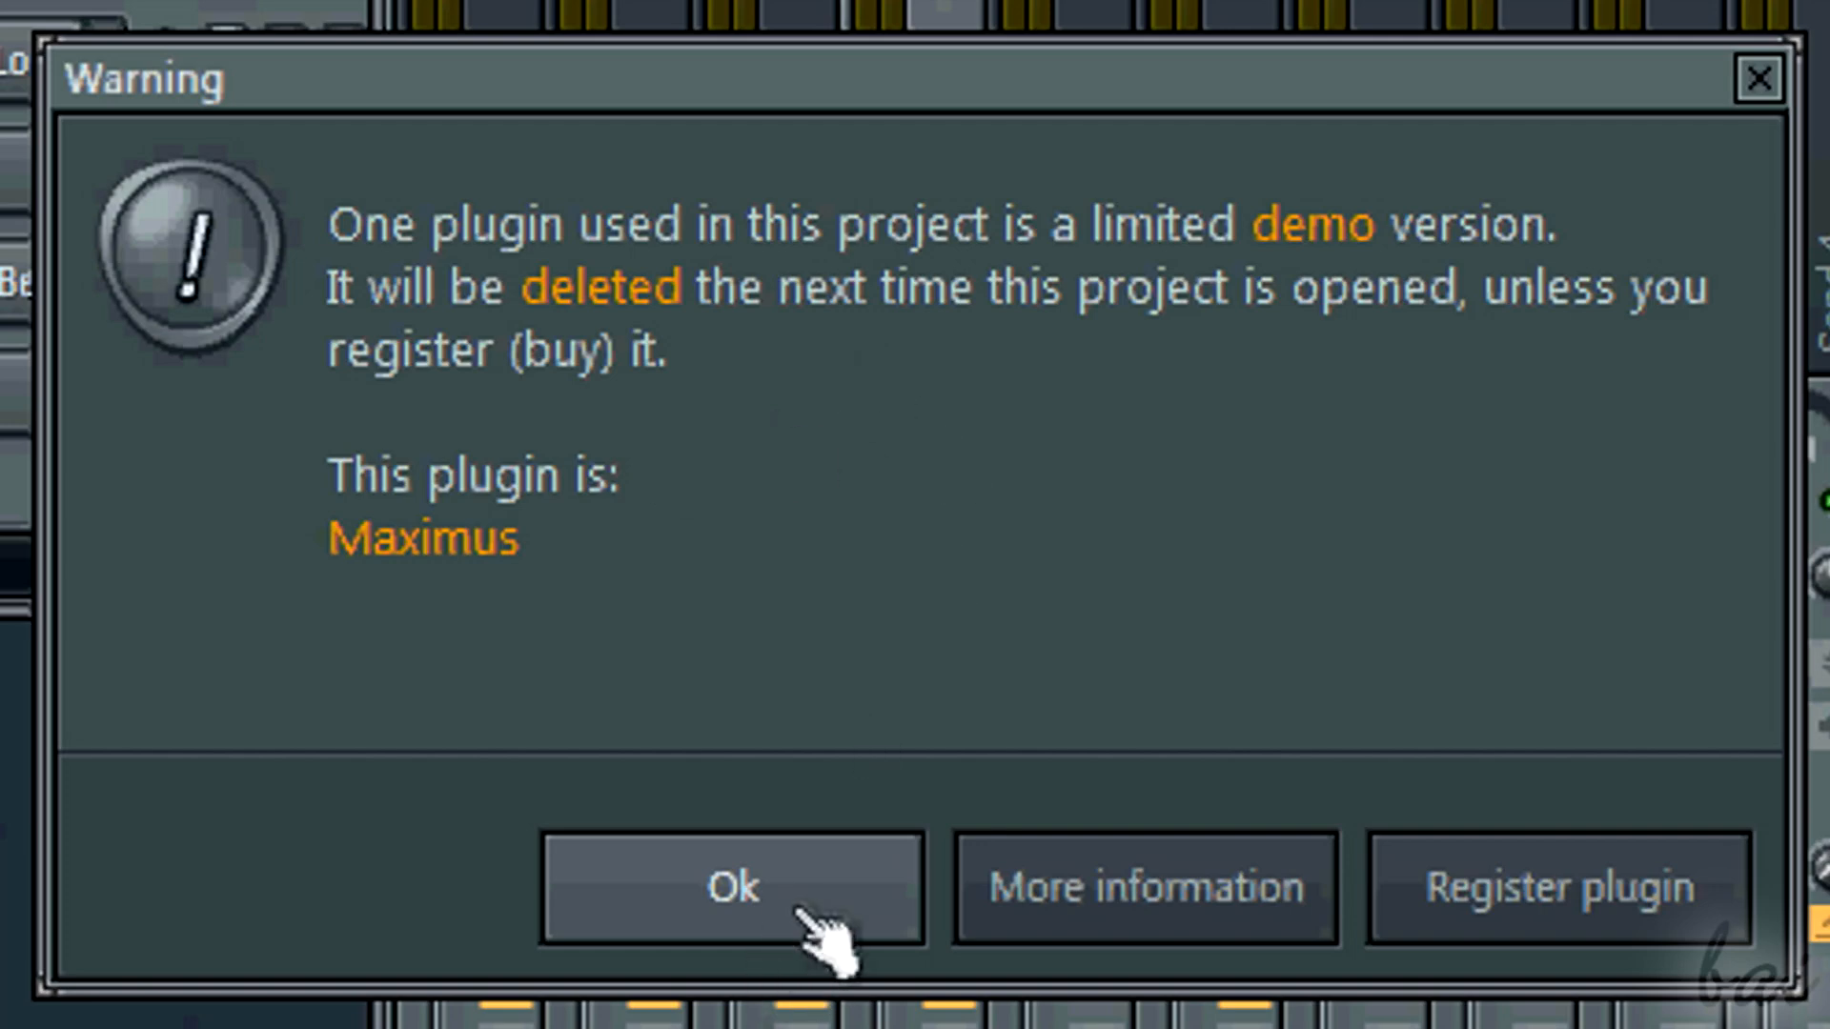
# - Dismiss the Maximus limited demo-version warning with Ok
pyautogui.click(730, 887)
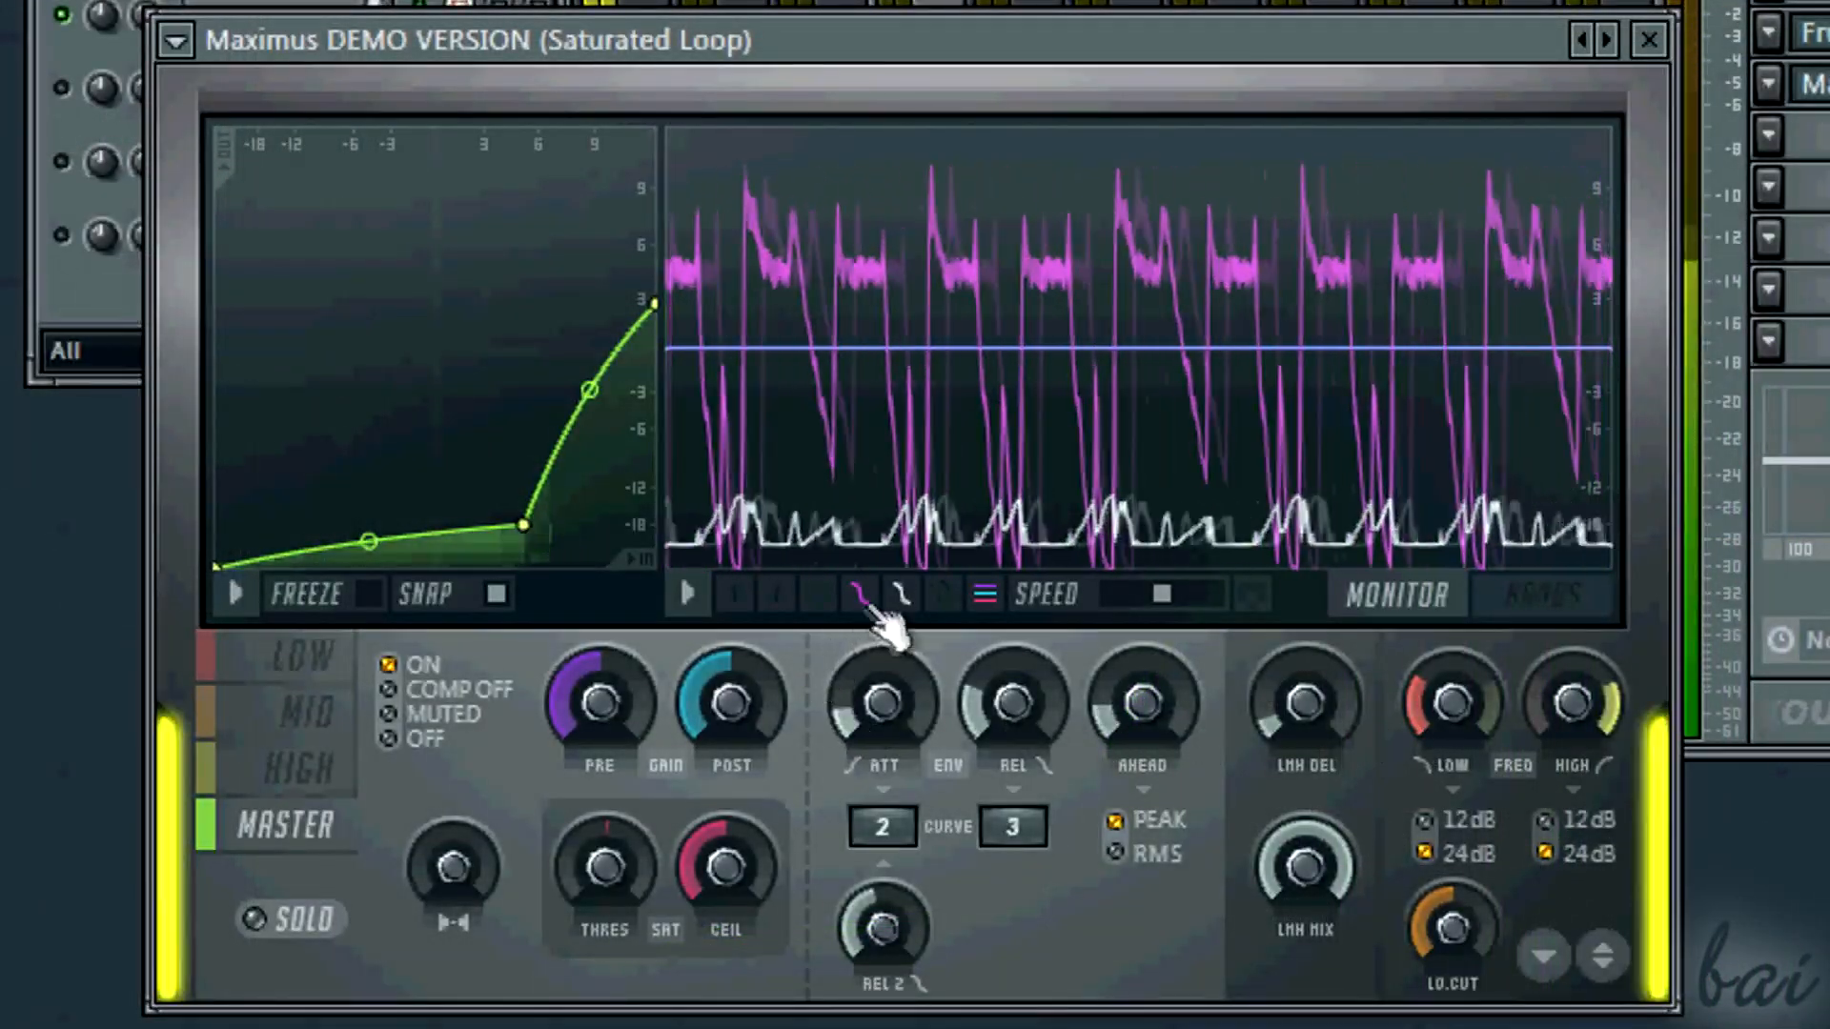
# - Show the frequency bands view and reshape the high band curve into a steep, hard knee
pyautogui.click(944, 595)
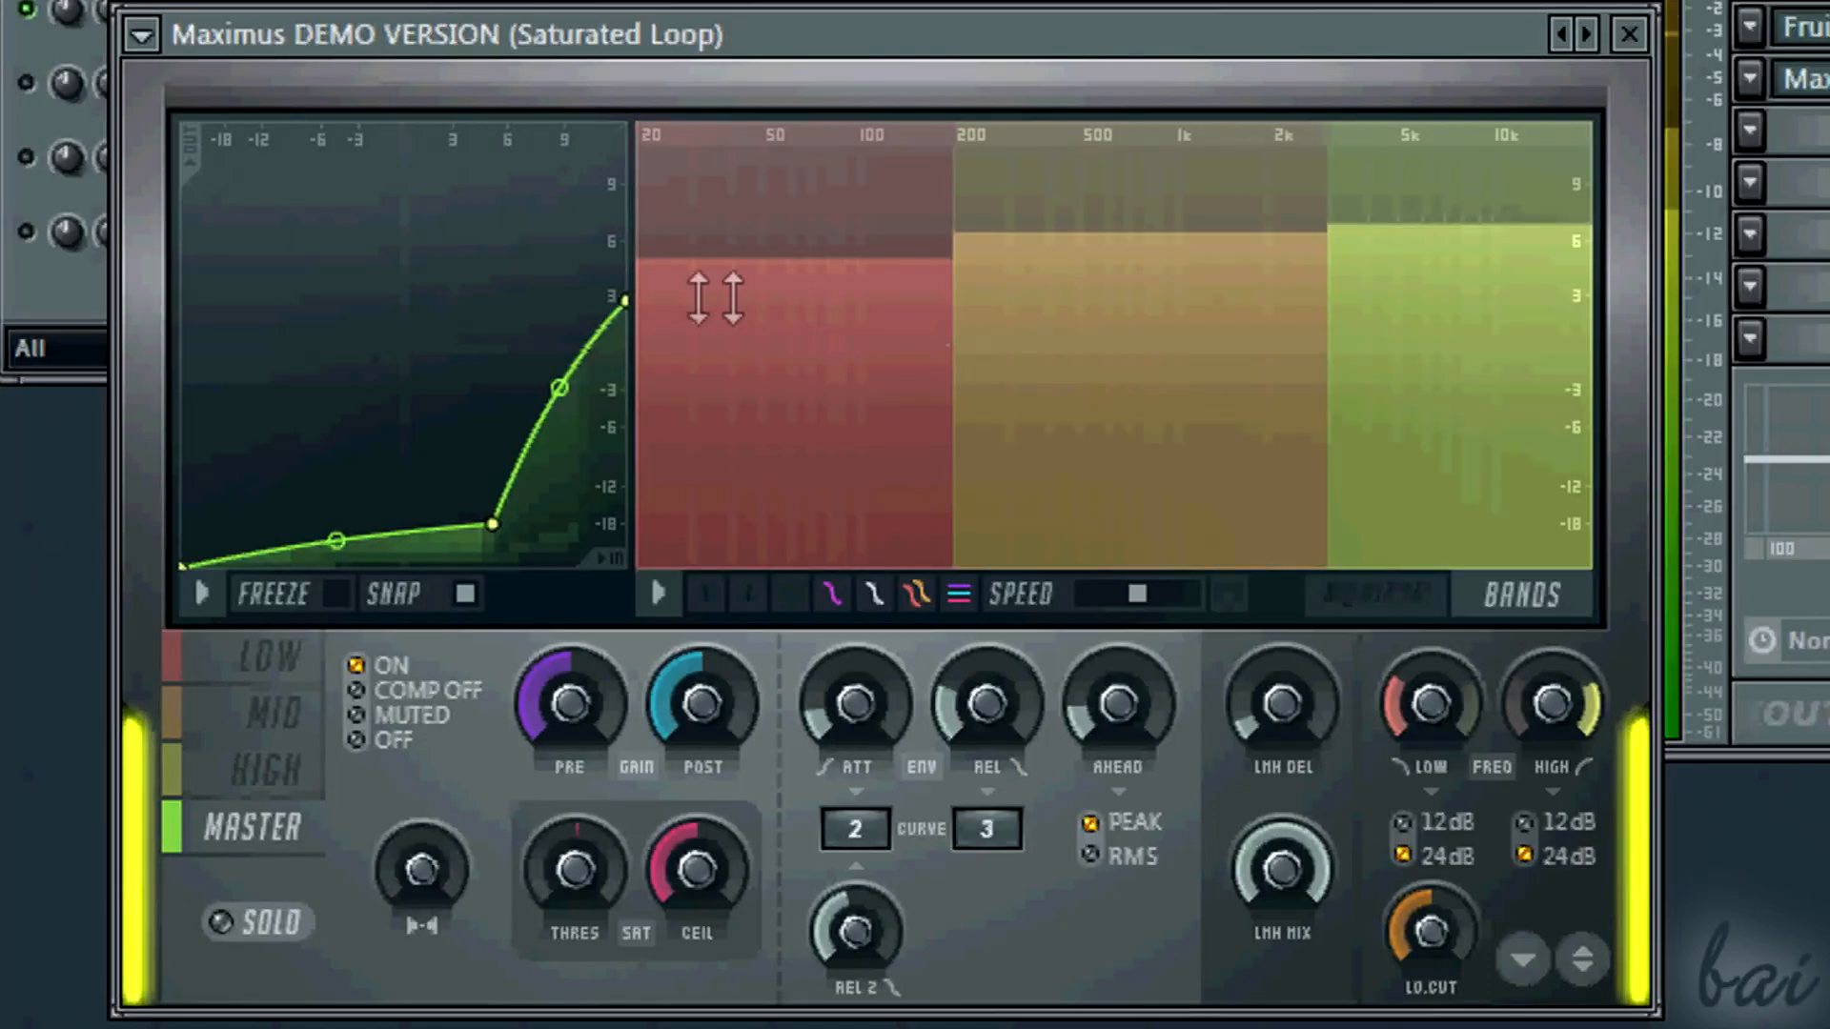
pyautogui.moveTo(1413, 753)
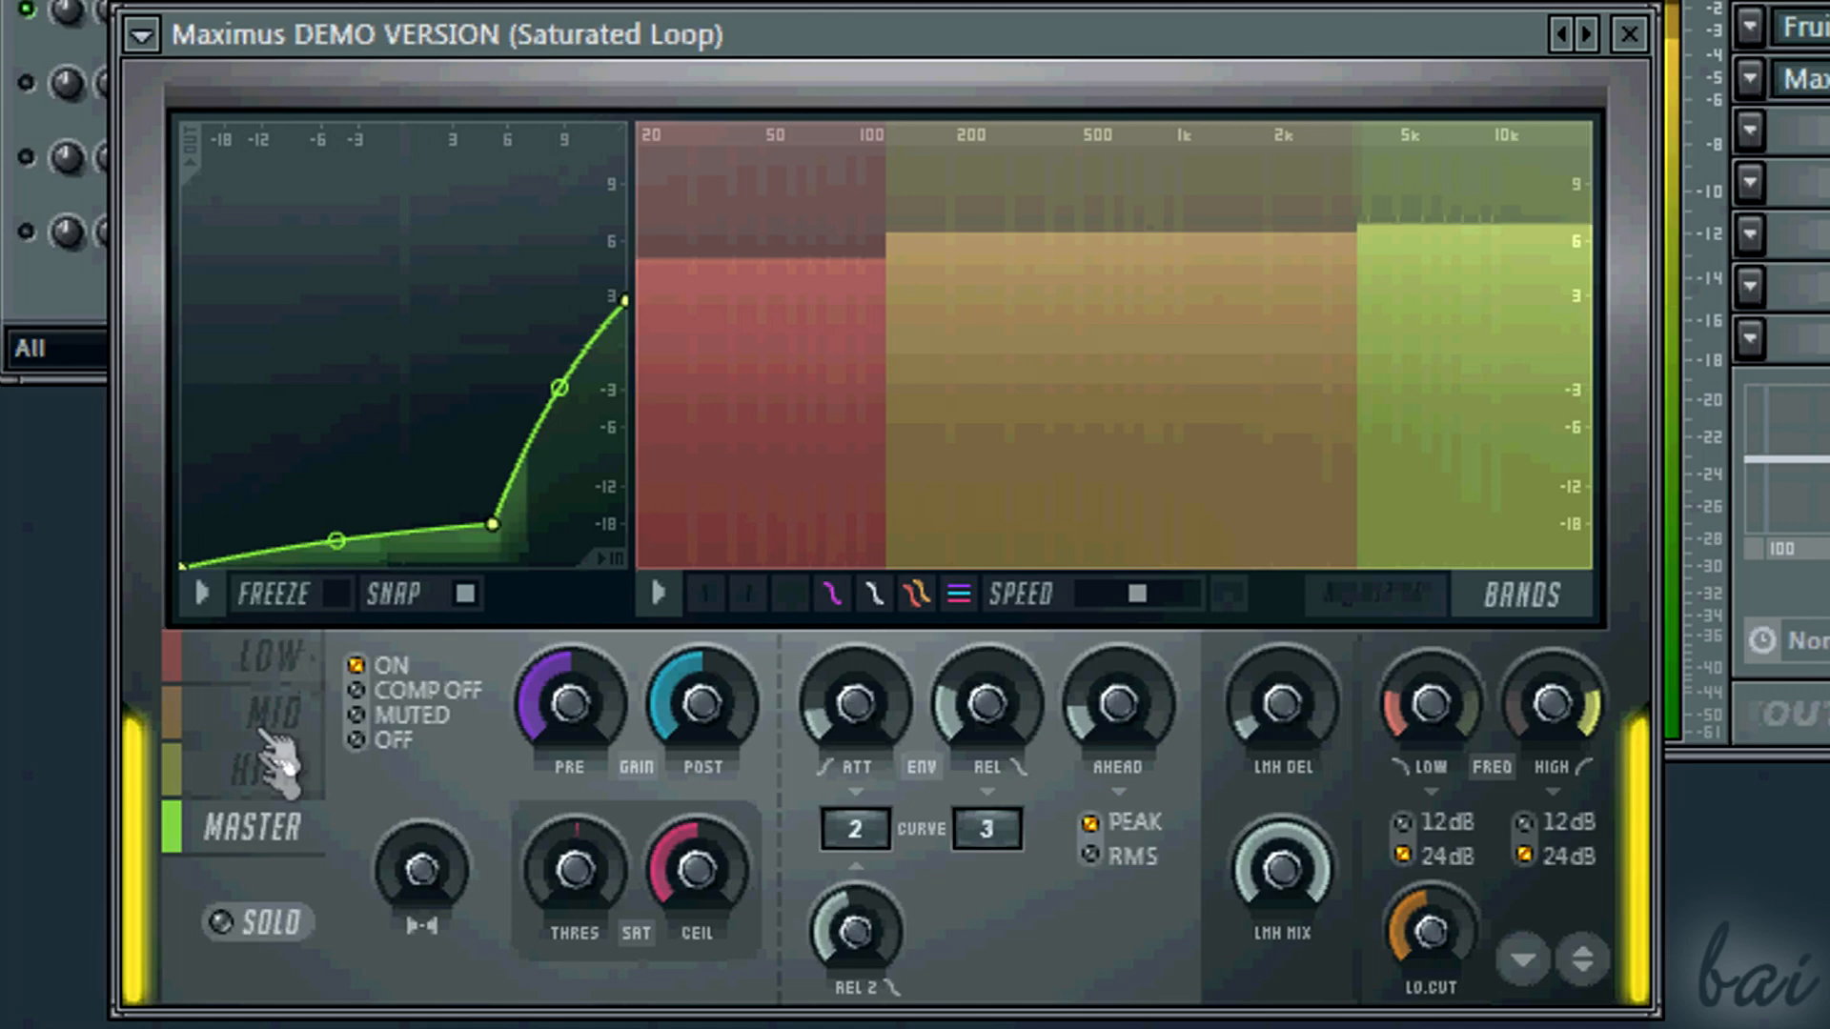
pyautogui.click(265, 770)
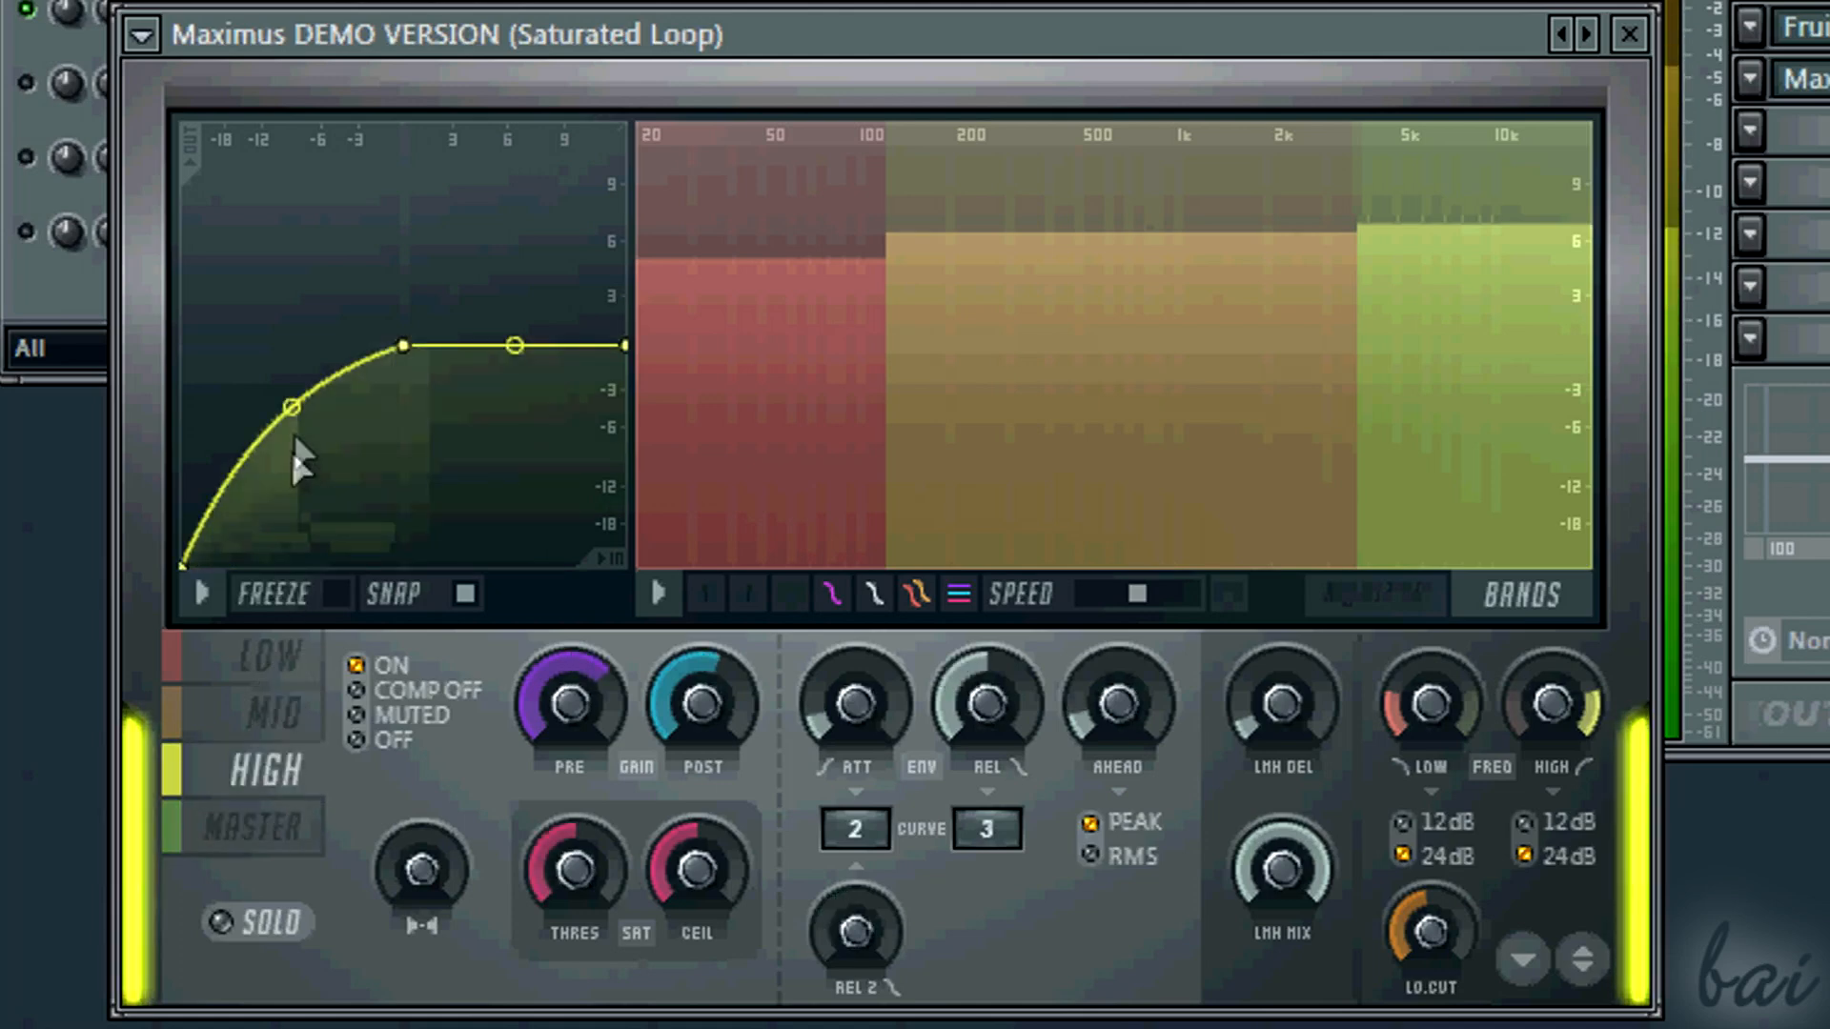
pyautogui.moveTo(290, 406); pyautogui.dragTo(289, 345)
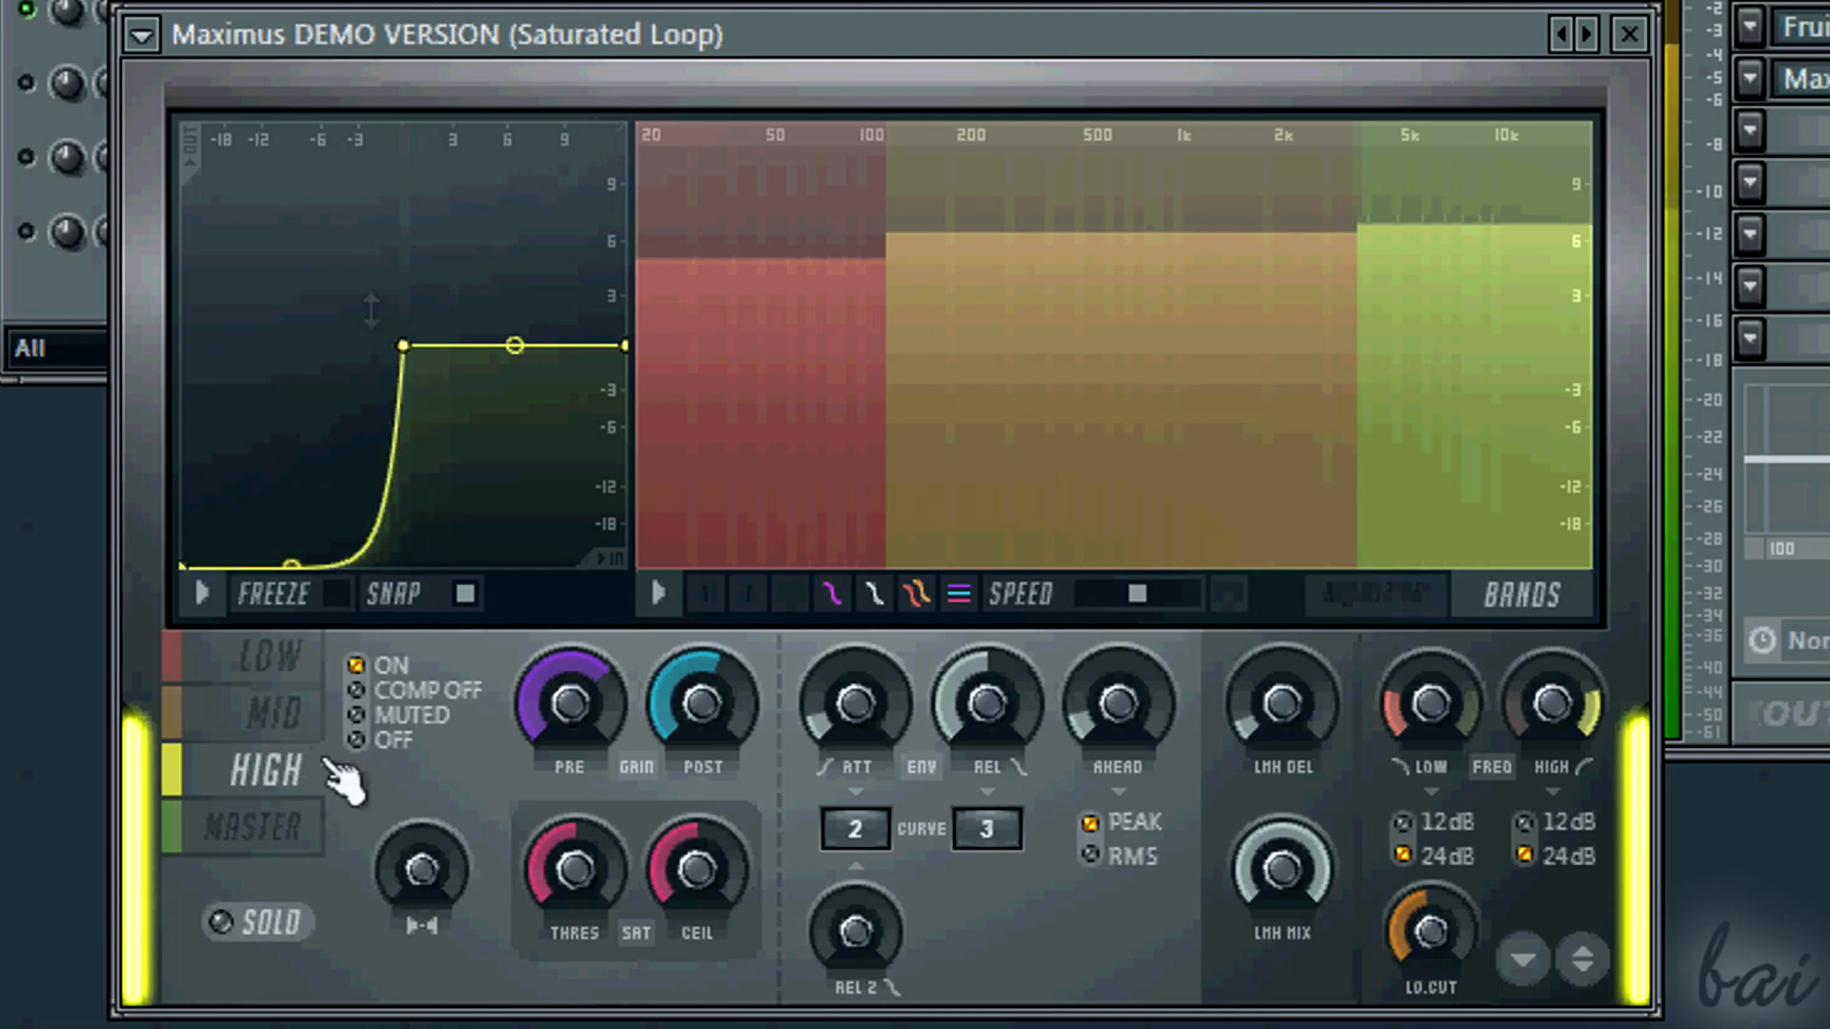
# - Select the mid band and return Maximus's display to the live monitor
pyautogui.click(269, 715)
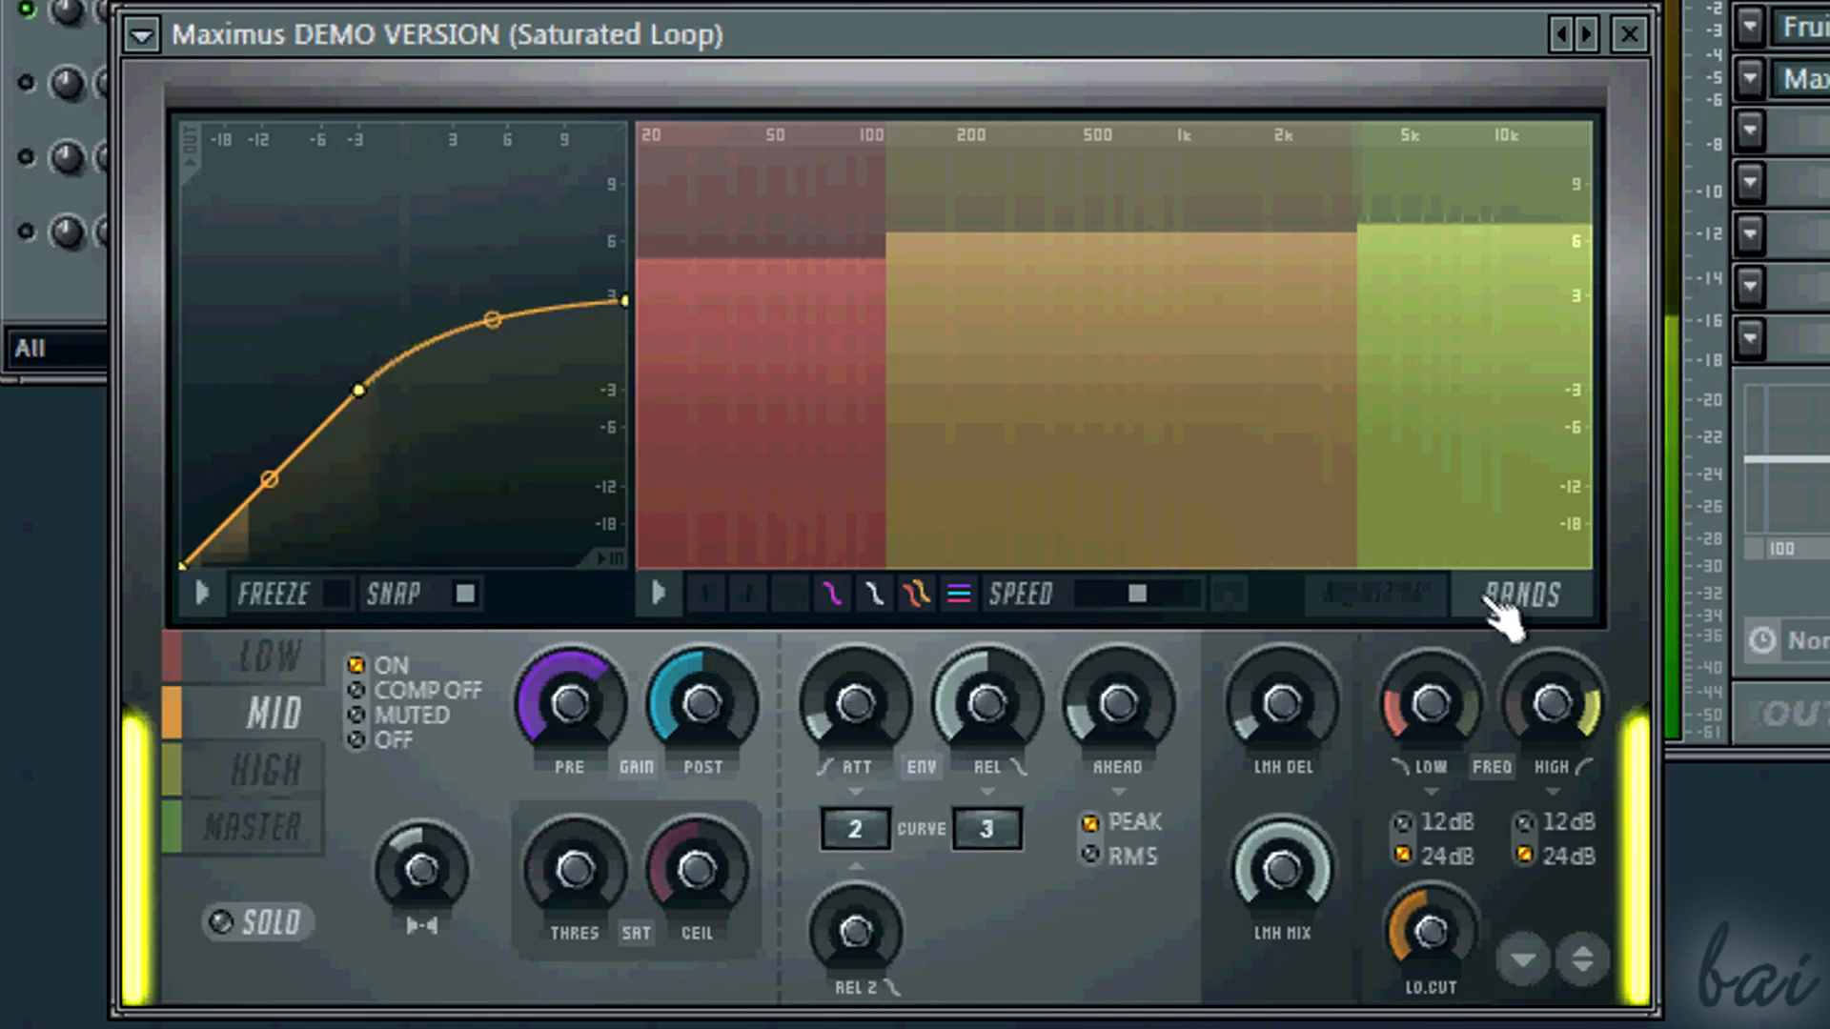
pyautogui.click(1374, 595)
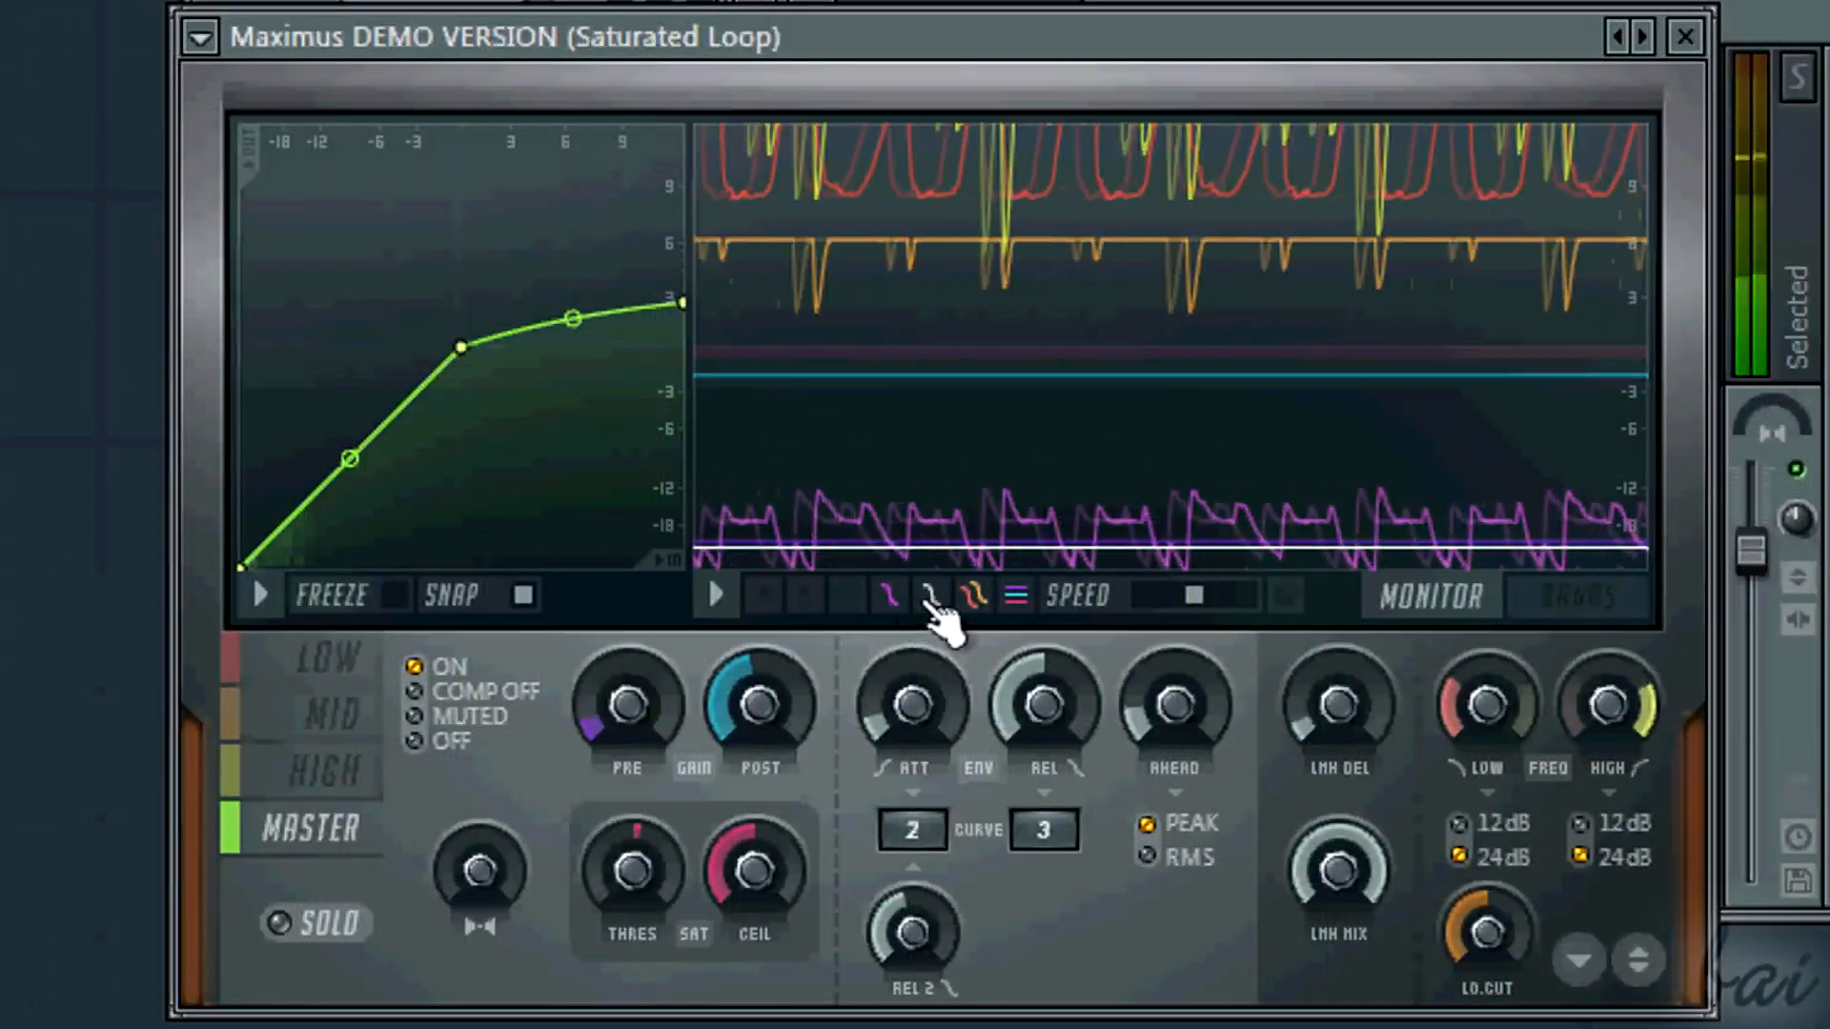
# - Toggle individual band traces on and off in the Maximus monitor display
pyautogui.click(974, 597)
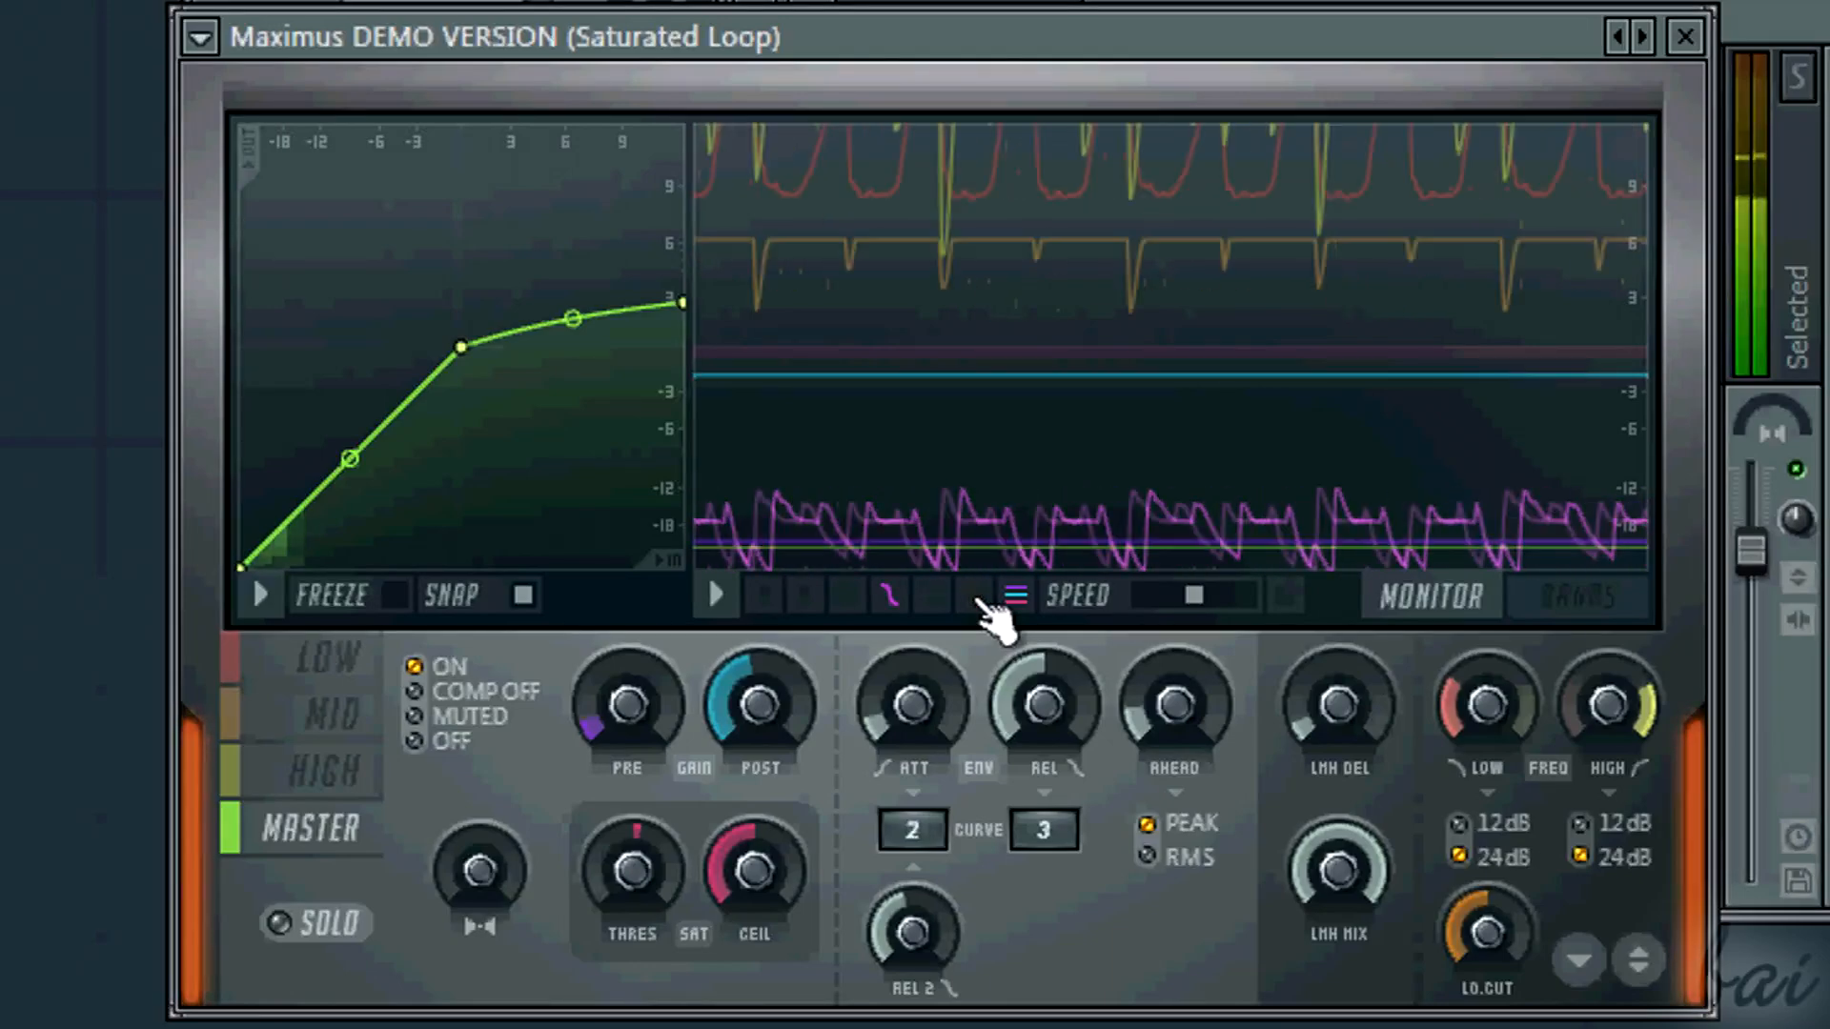
pyautogui.click(974, 595)
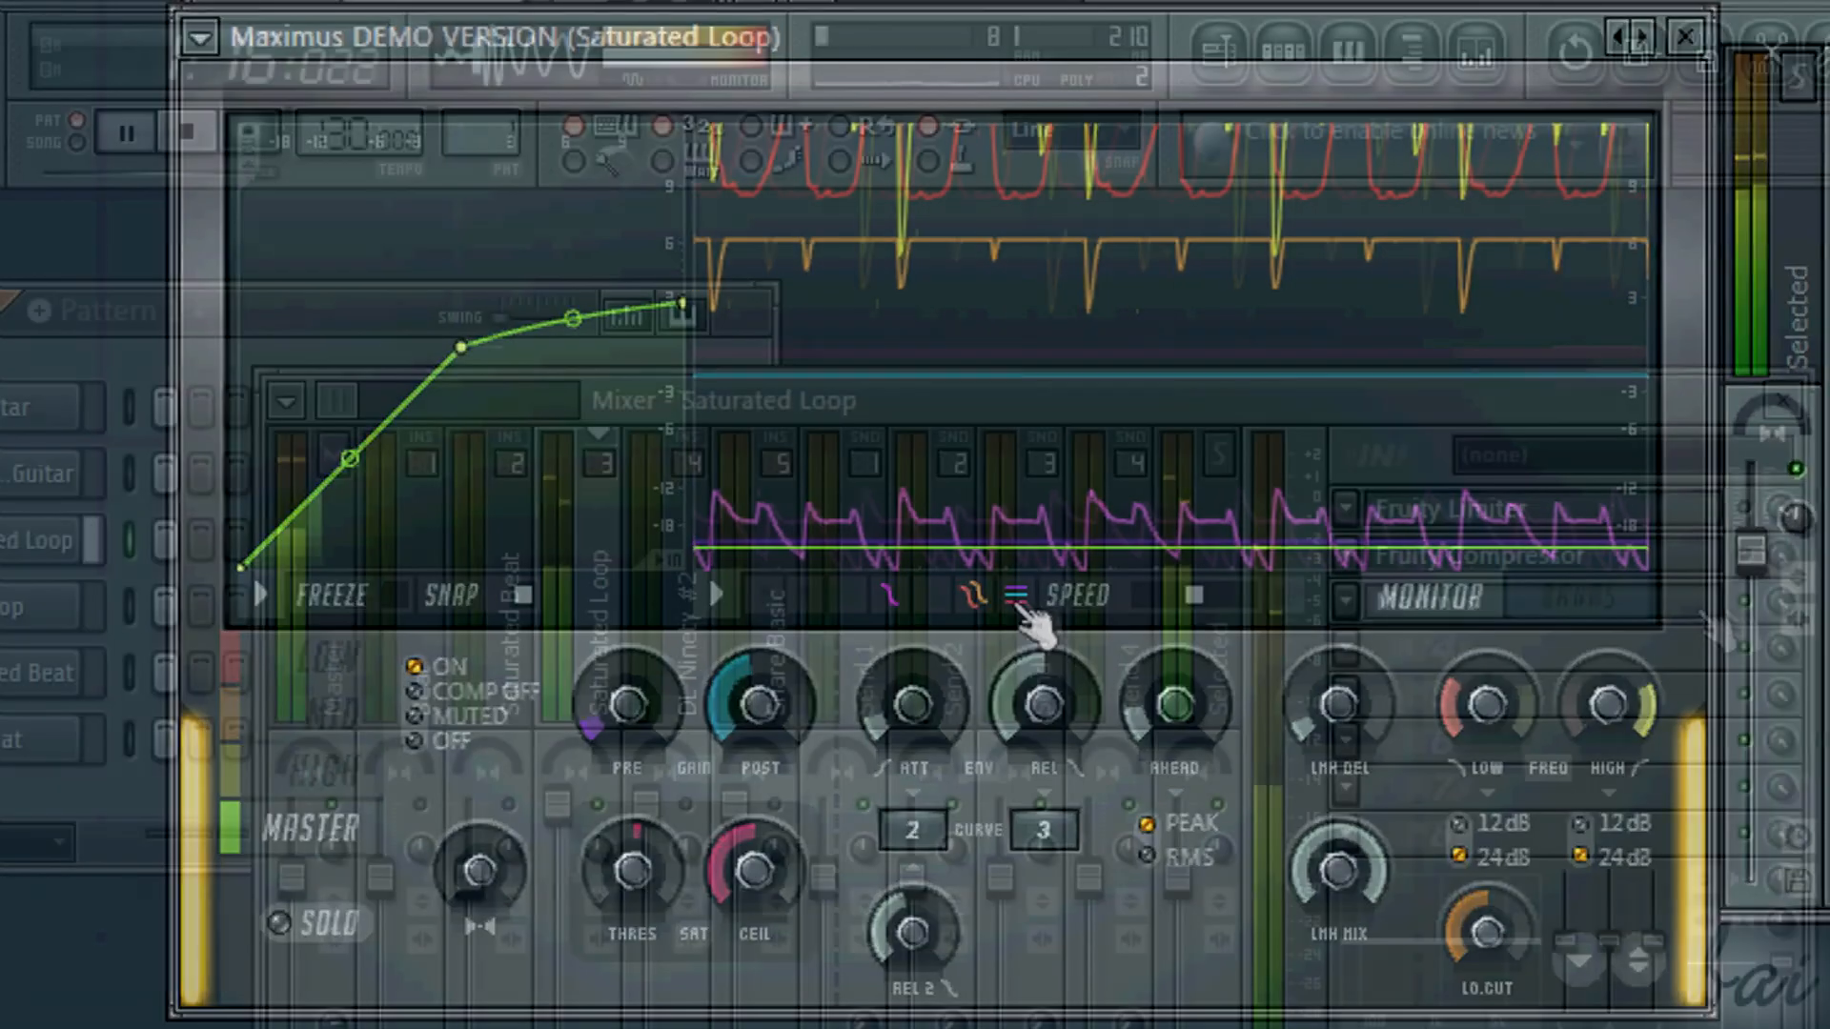
# - Close Maximus and play back the song through Limiter, Compressor and Maximus on Saturated Loop
pyautogui.click(1687, 36)
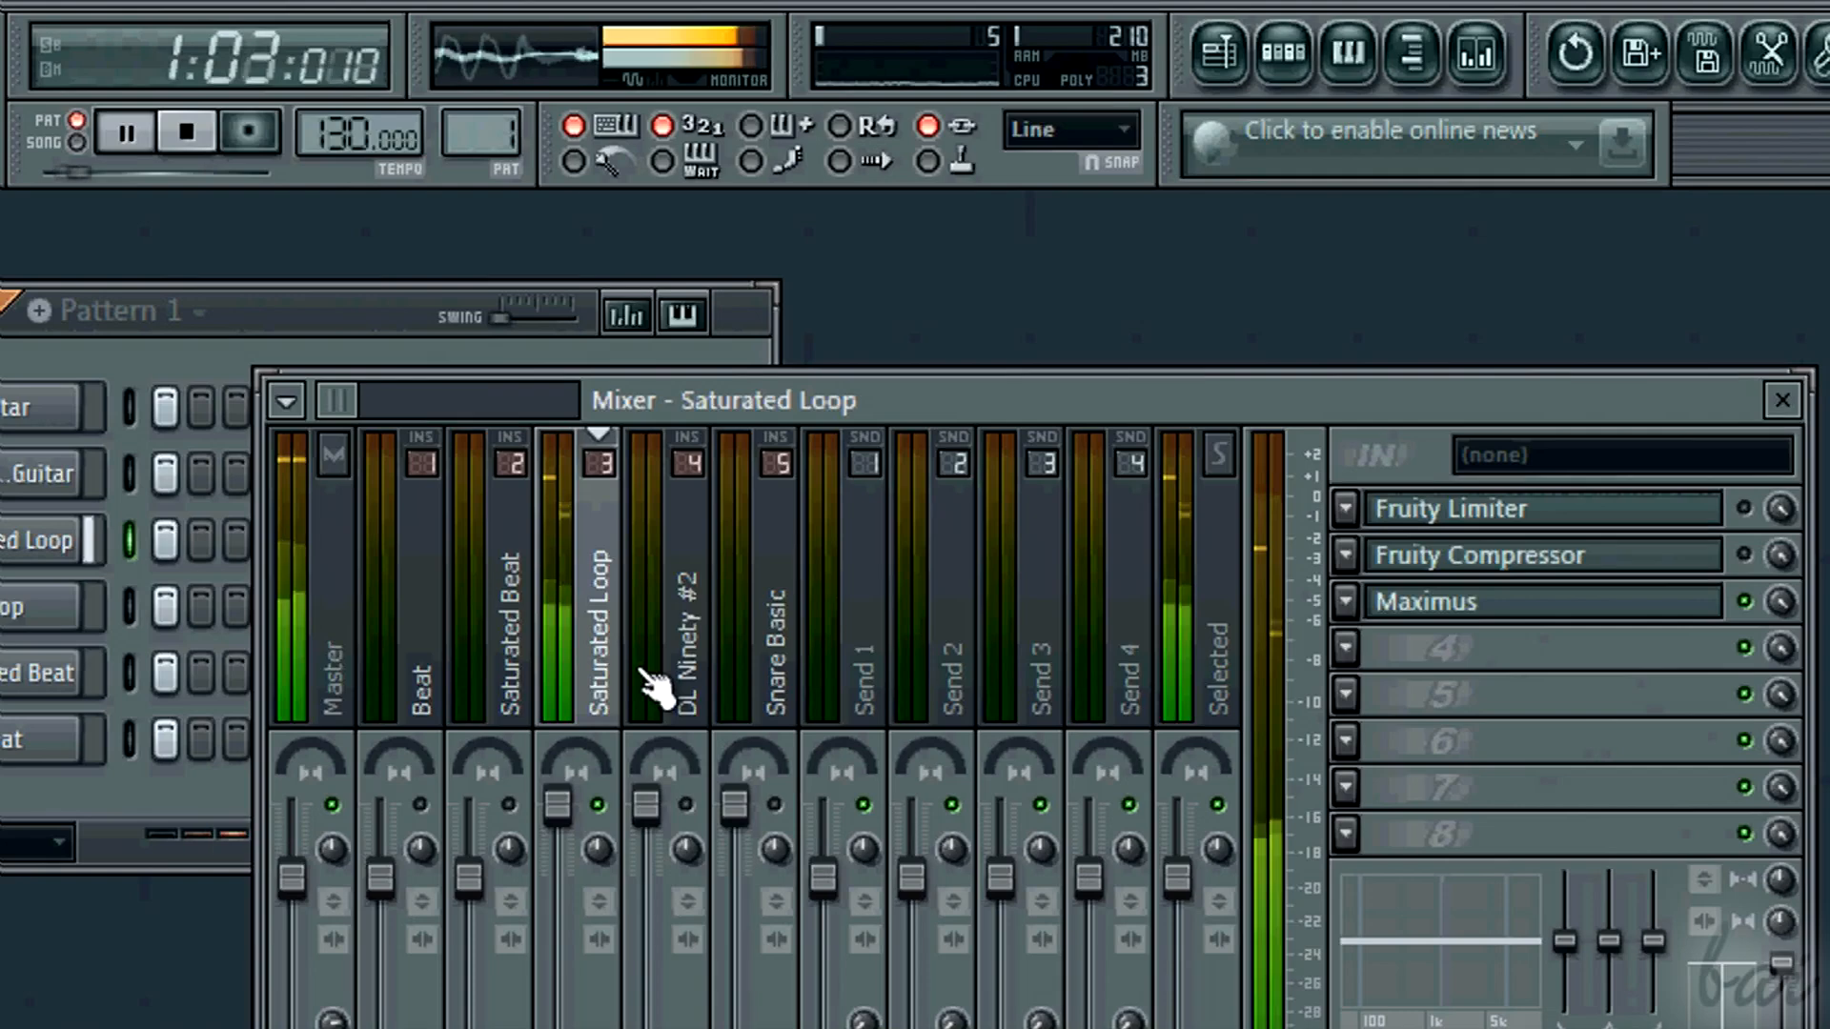
pyautogui.click(126, 131)
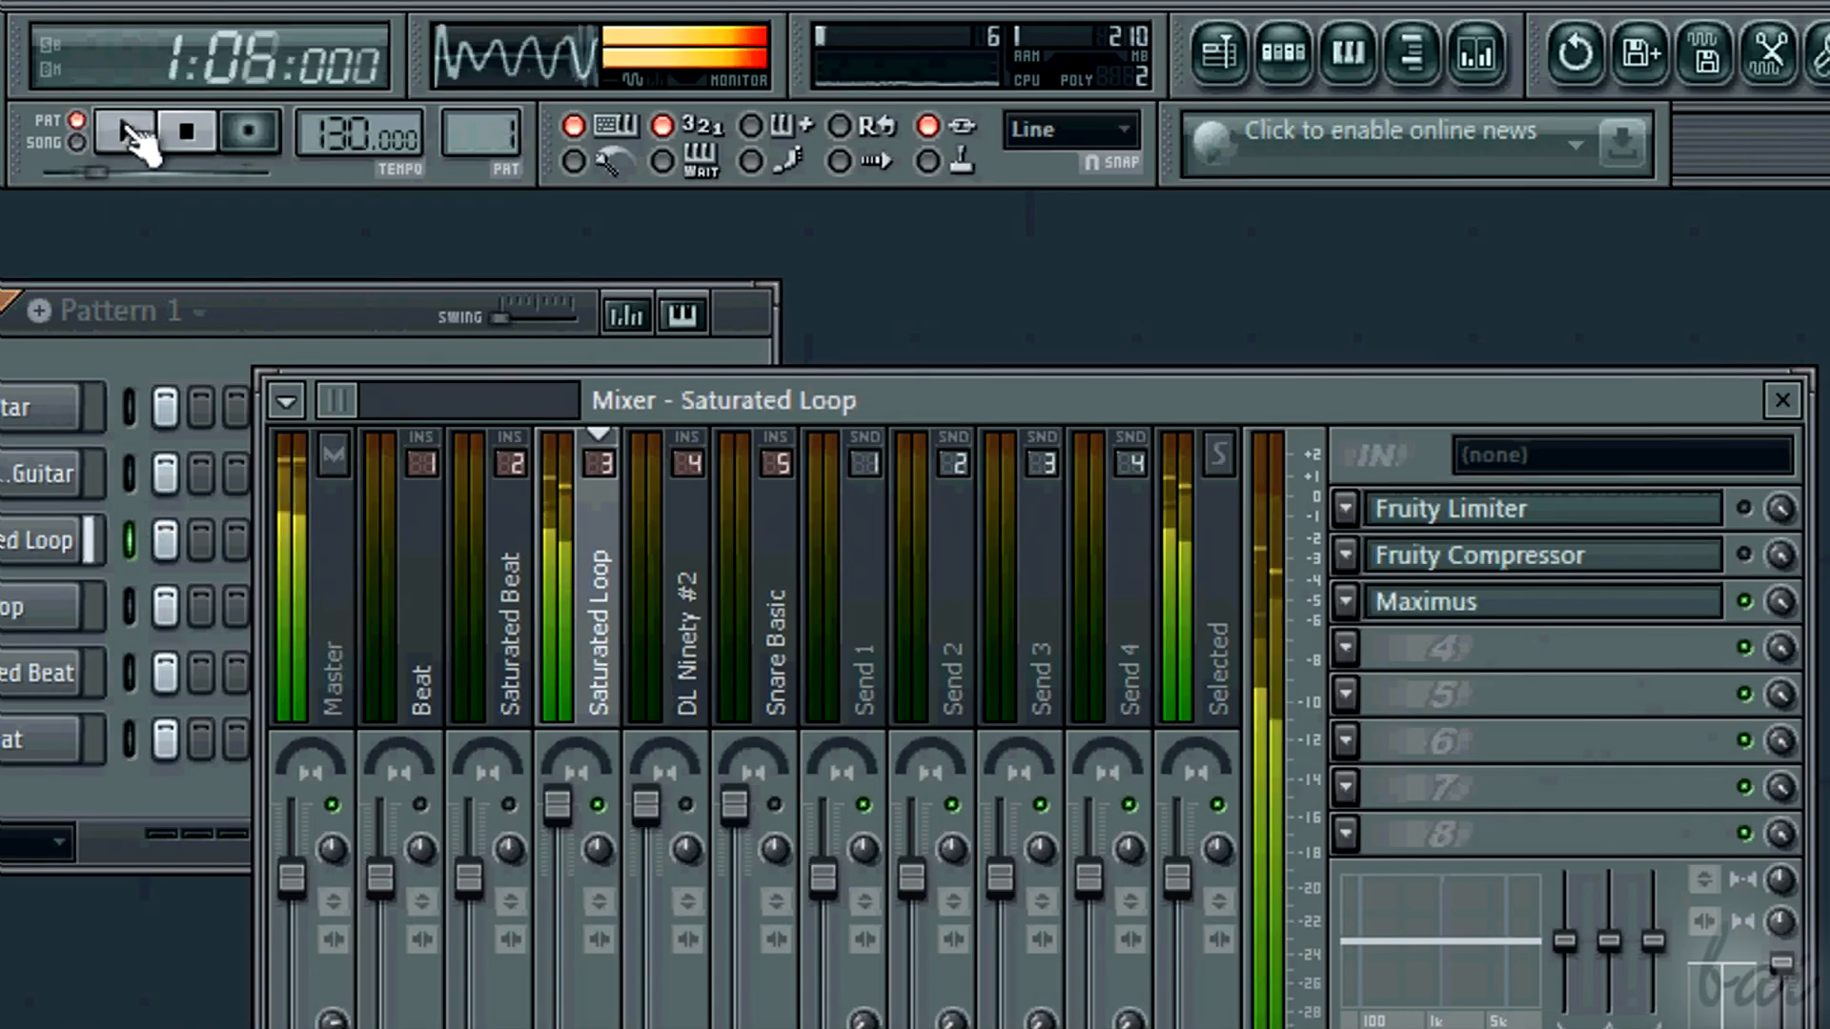
pyautogui.click(126, 132)
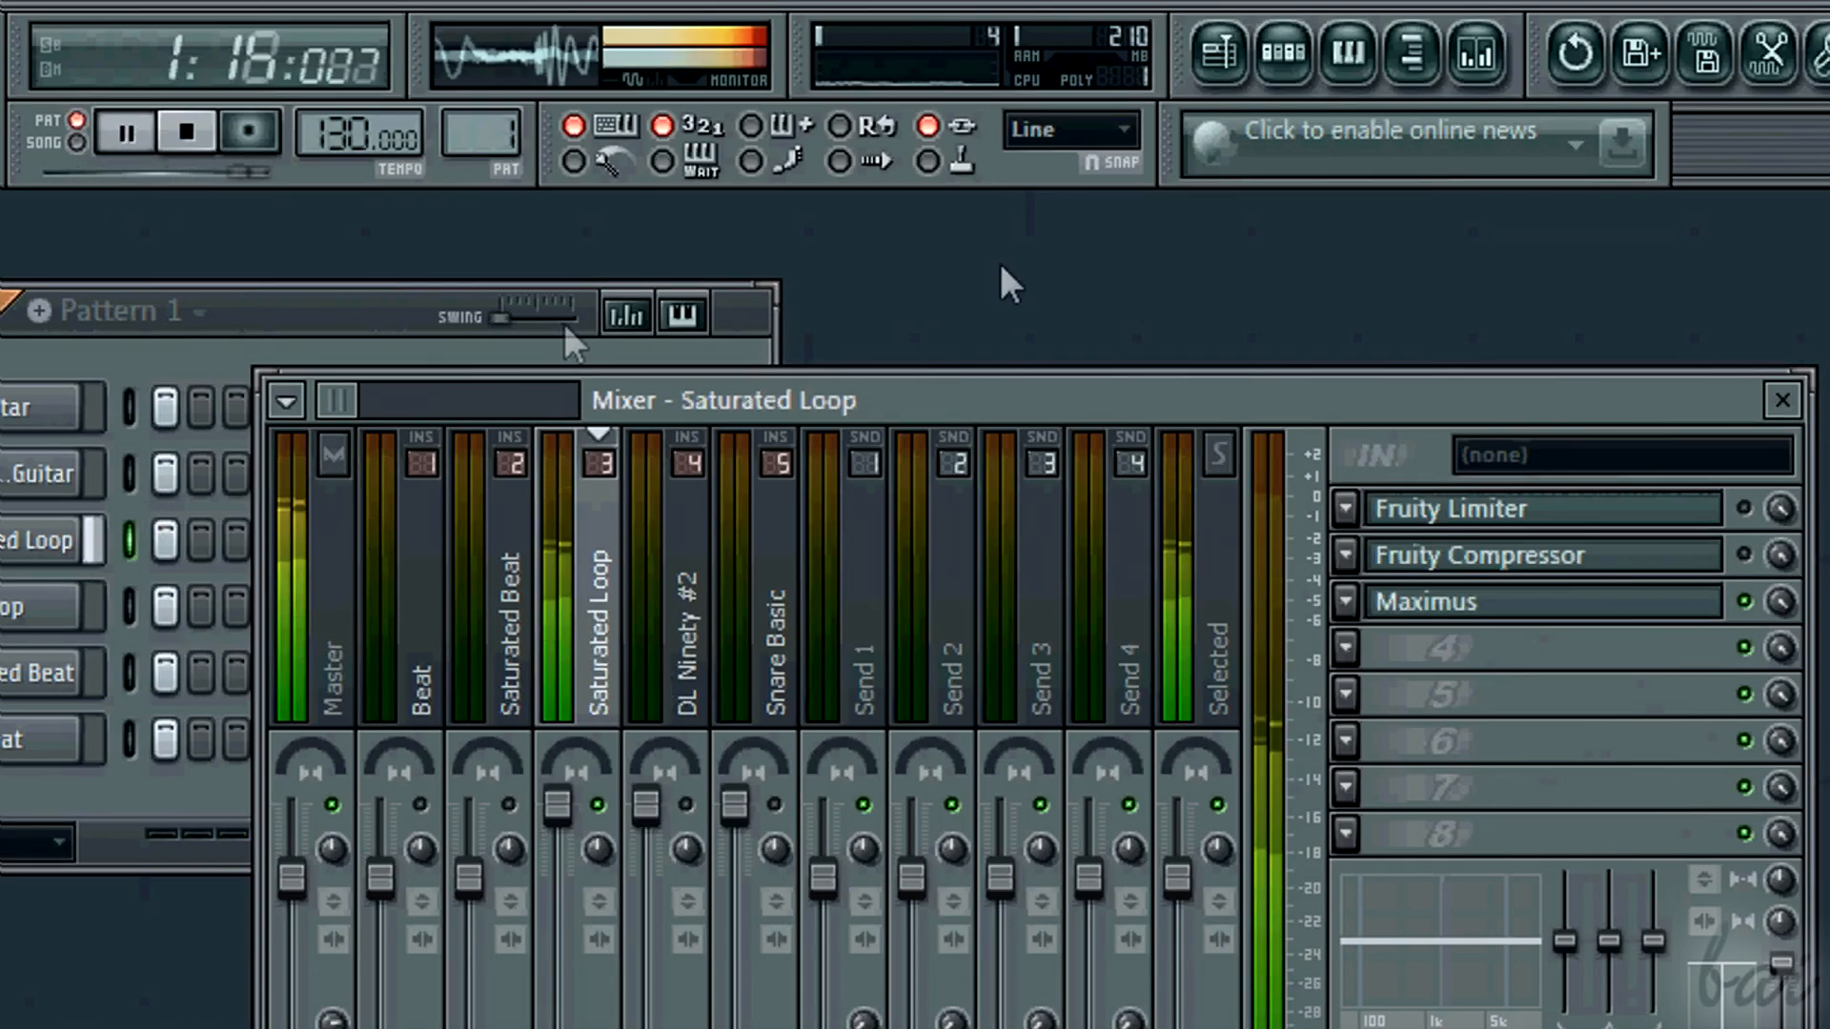